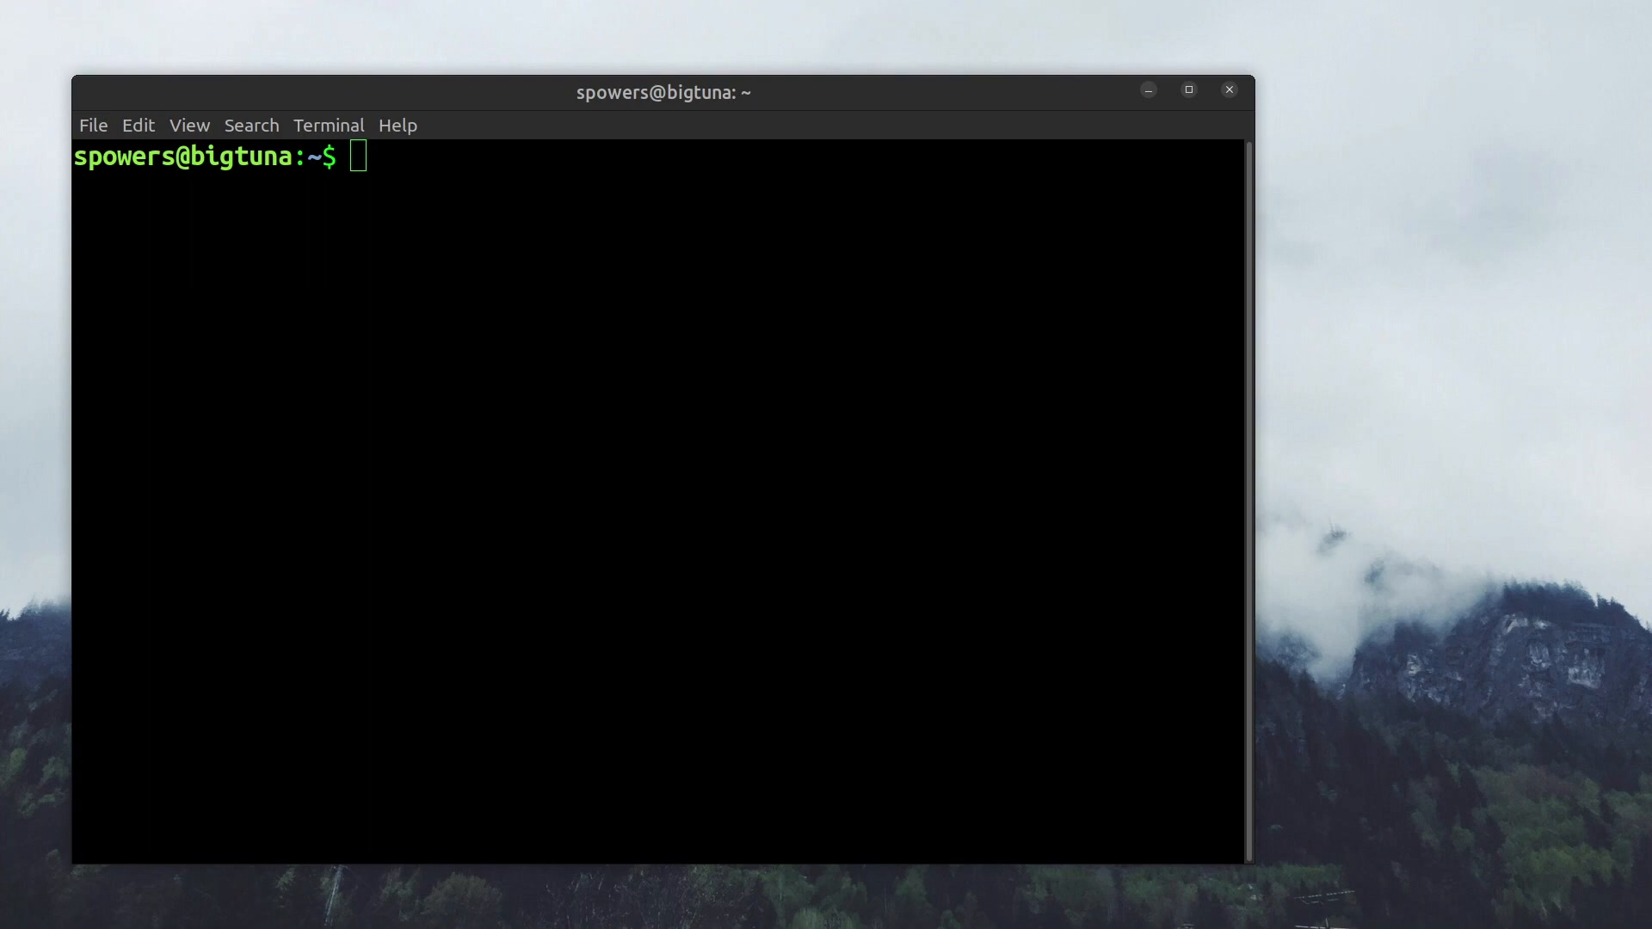
mouse_move(561, 452)
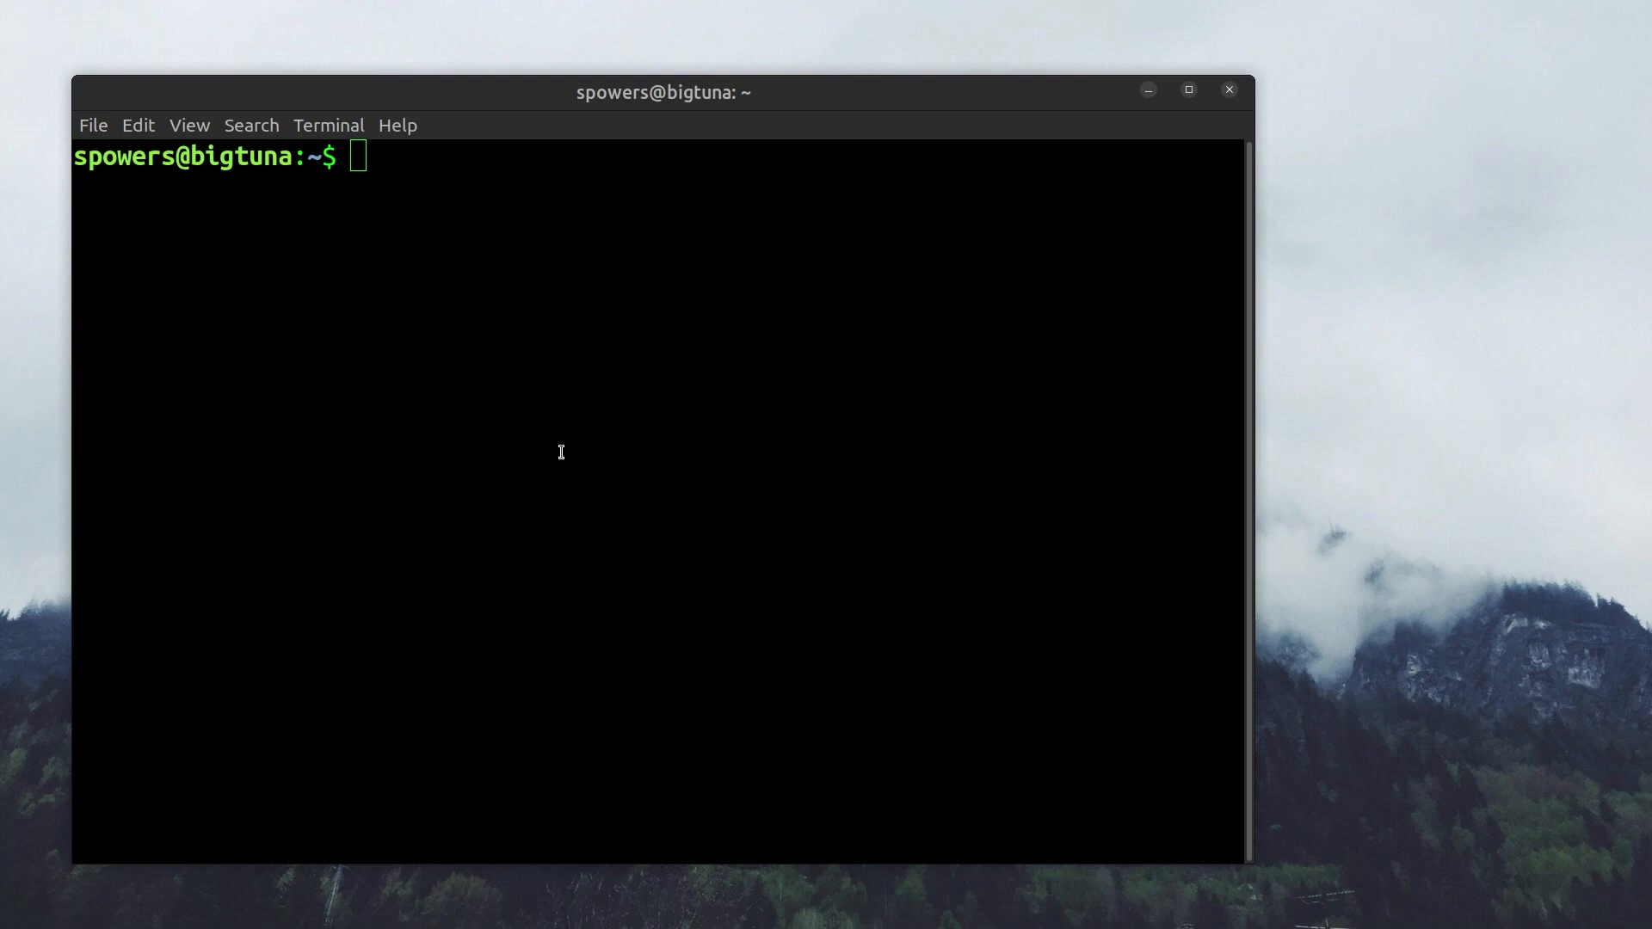
List the ~/bin folder and open the setscreens script in vi
type("cd bin")
type("ls")
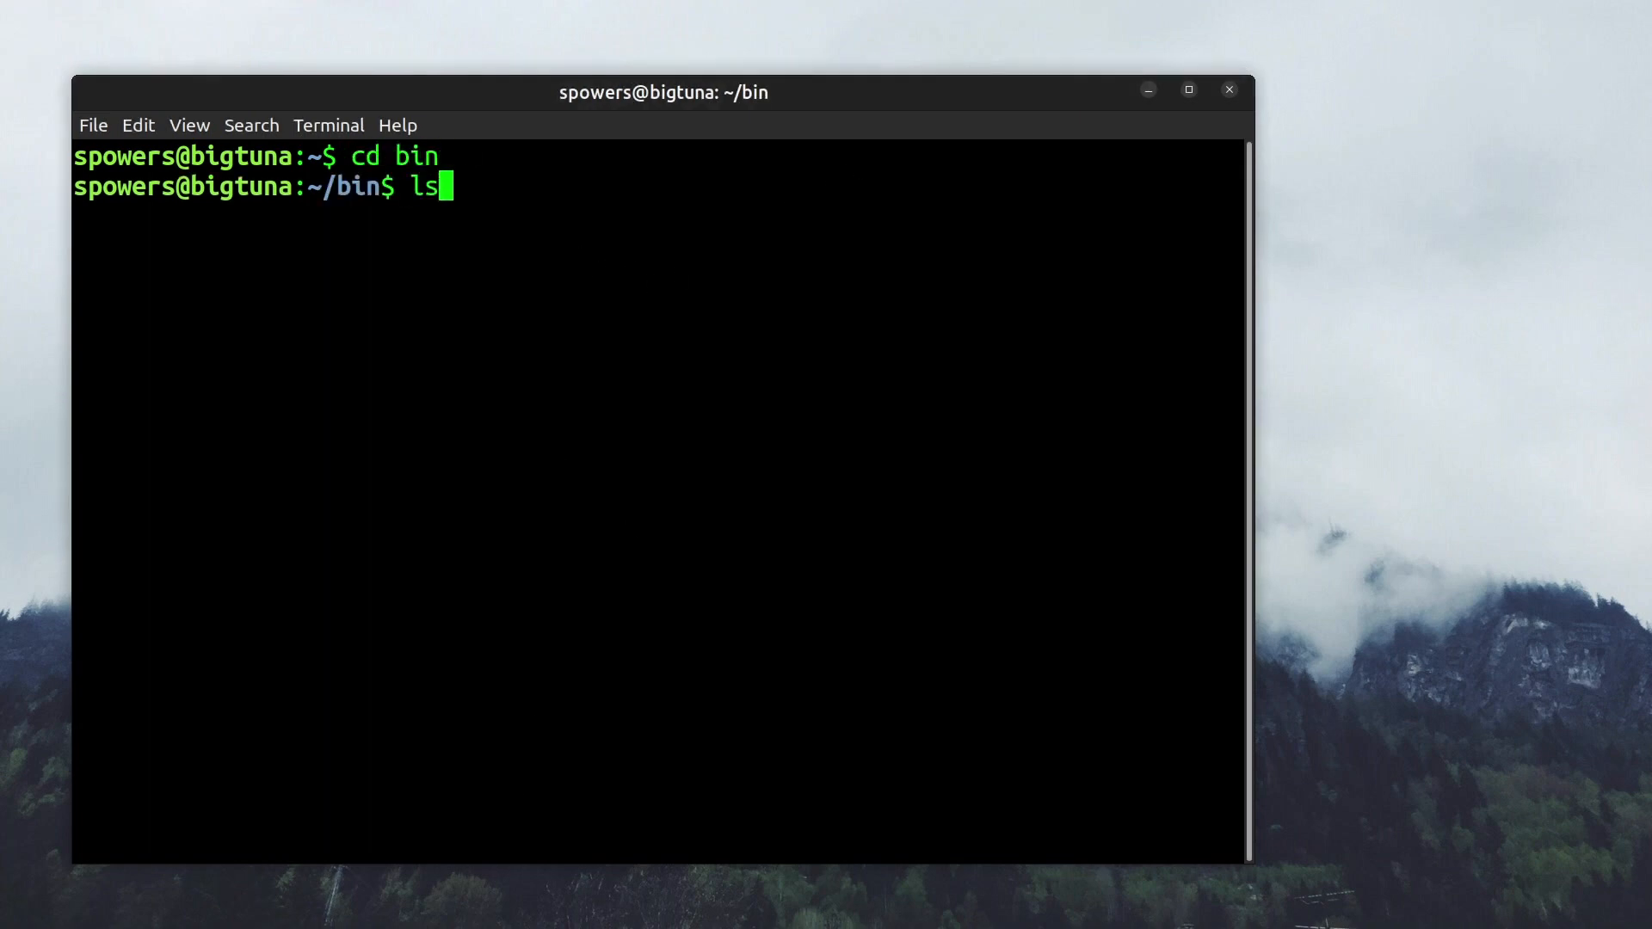
key("Return")
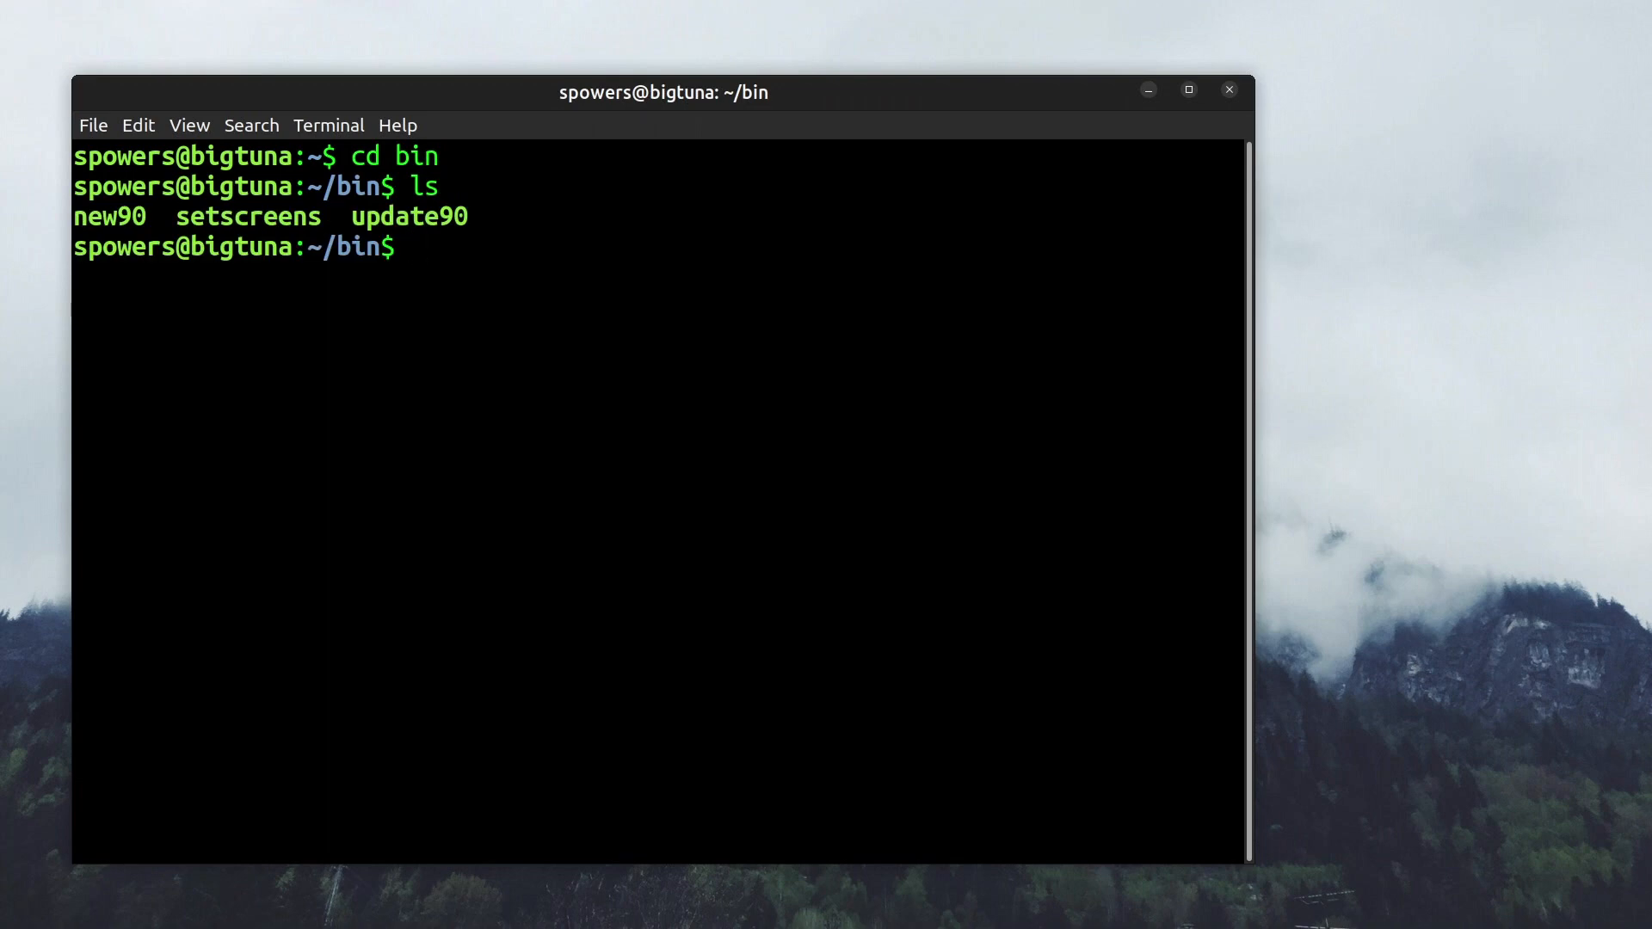
type("vi se")
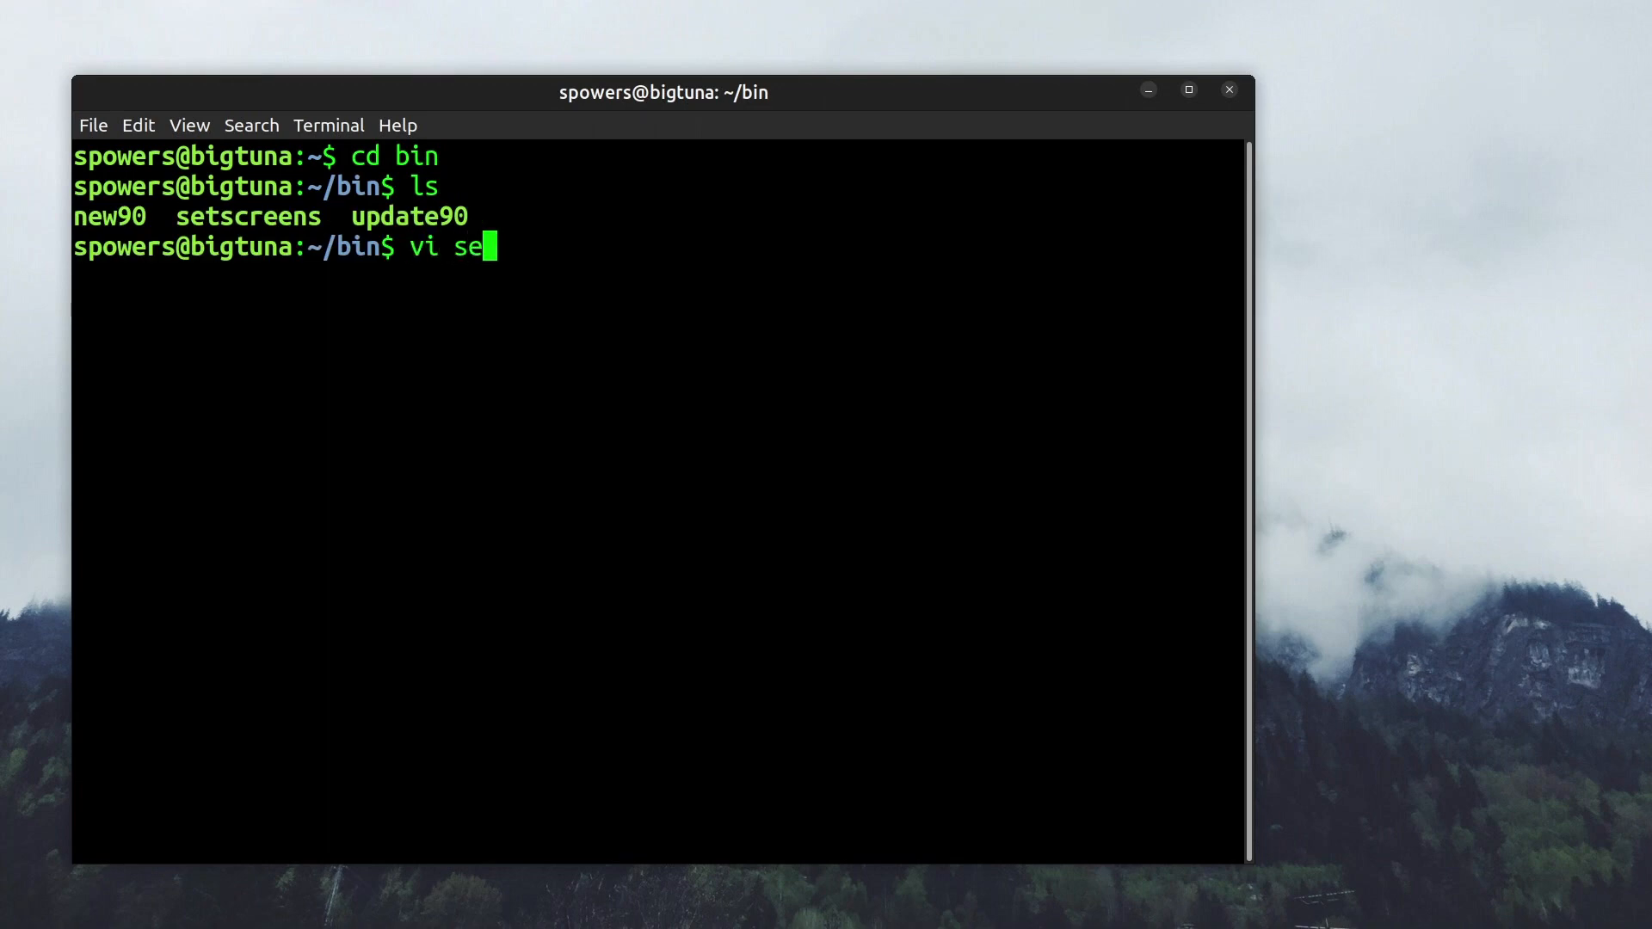
key("Return")
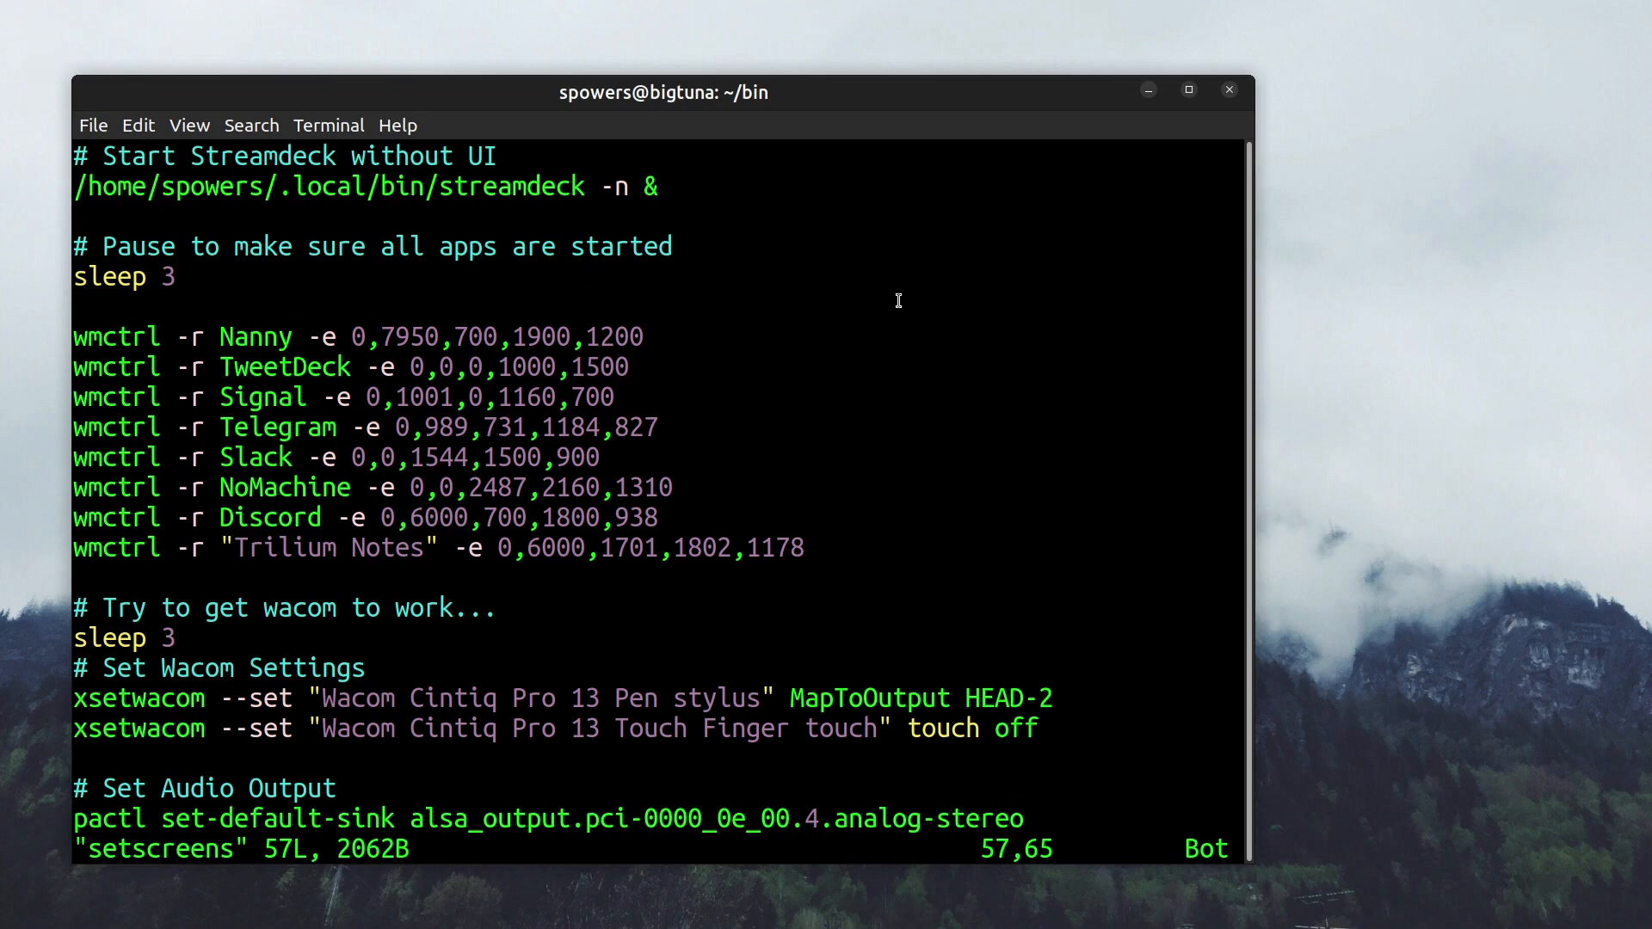
left_click(331, 487)
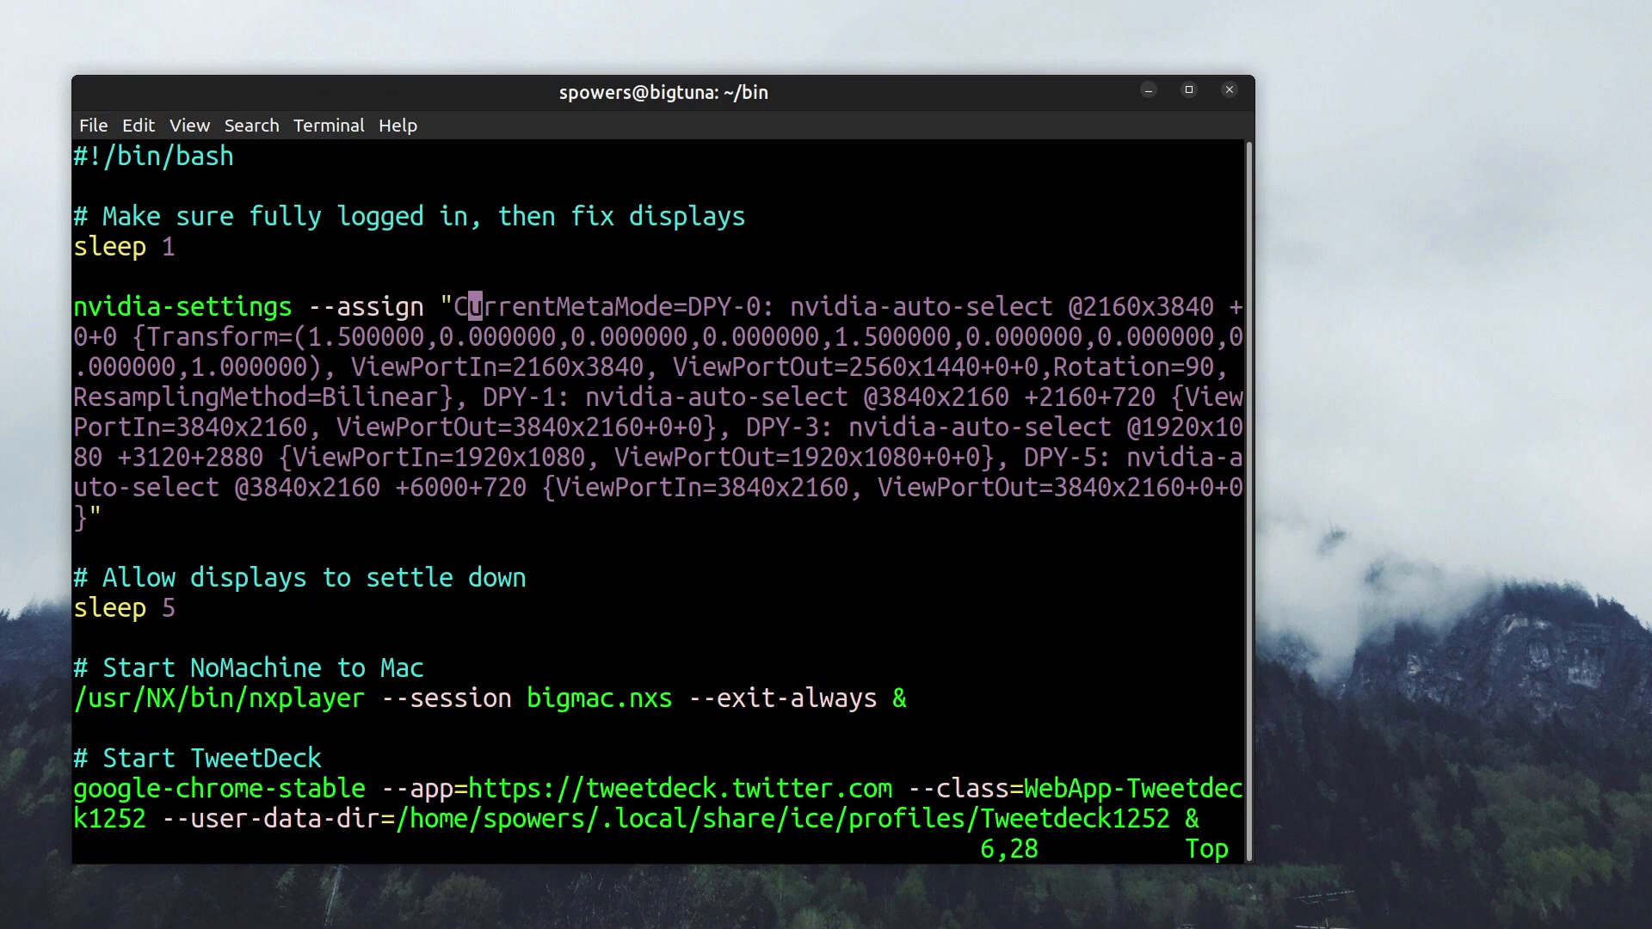
key("Right")
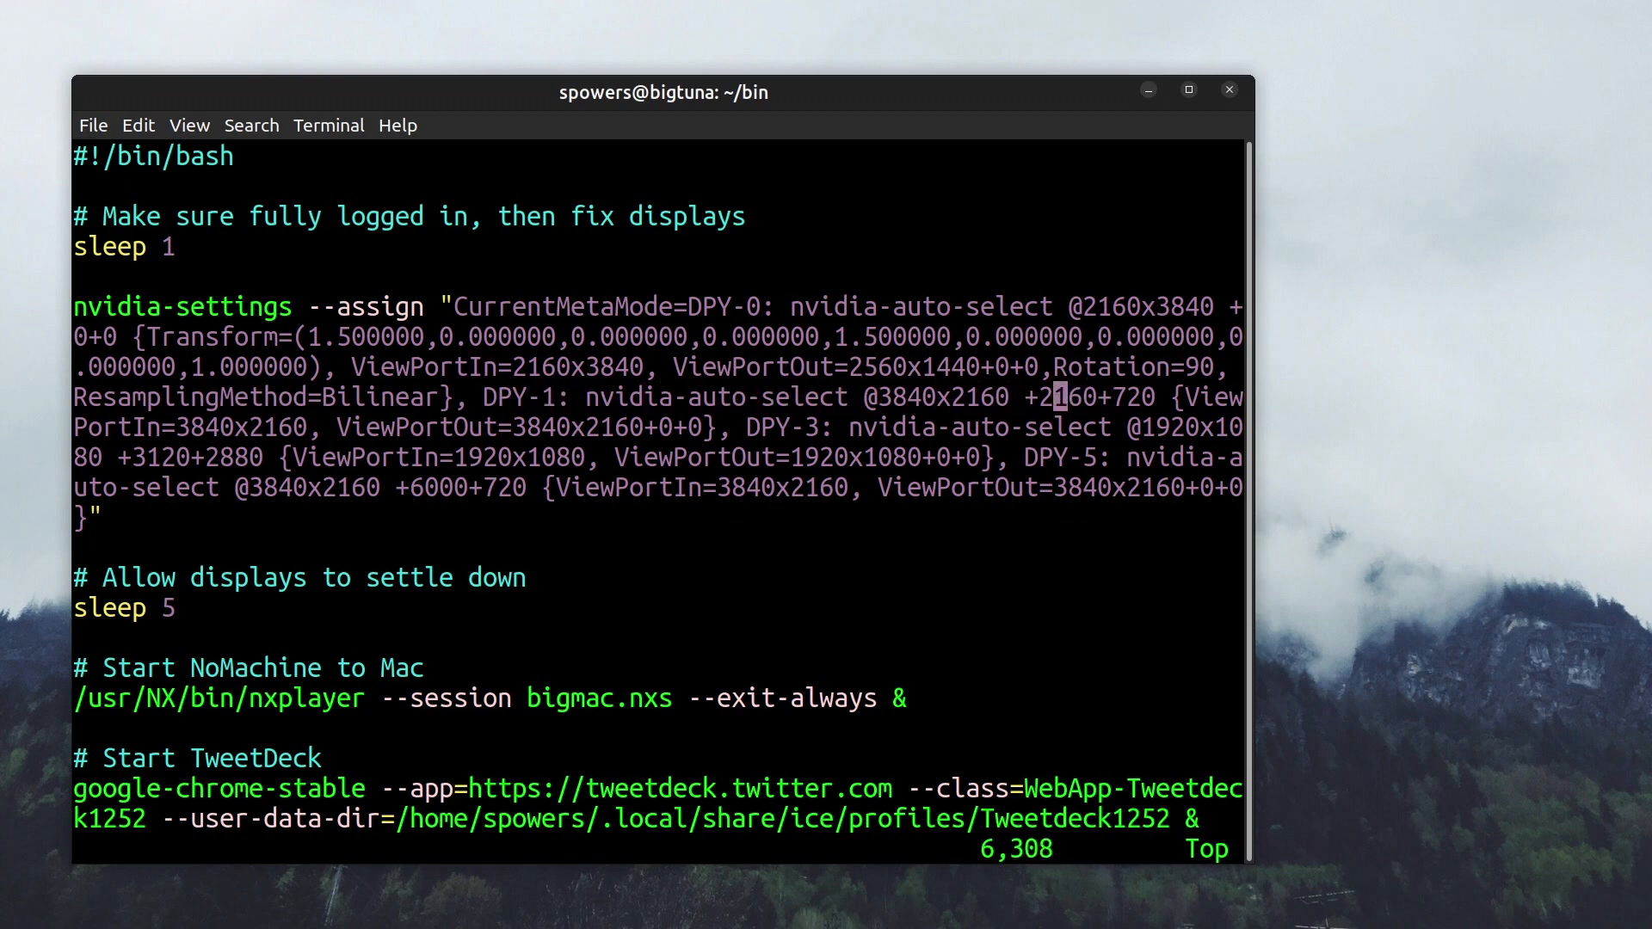
key("Right")
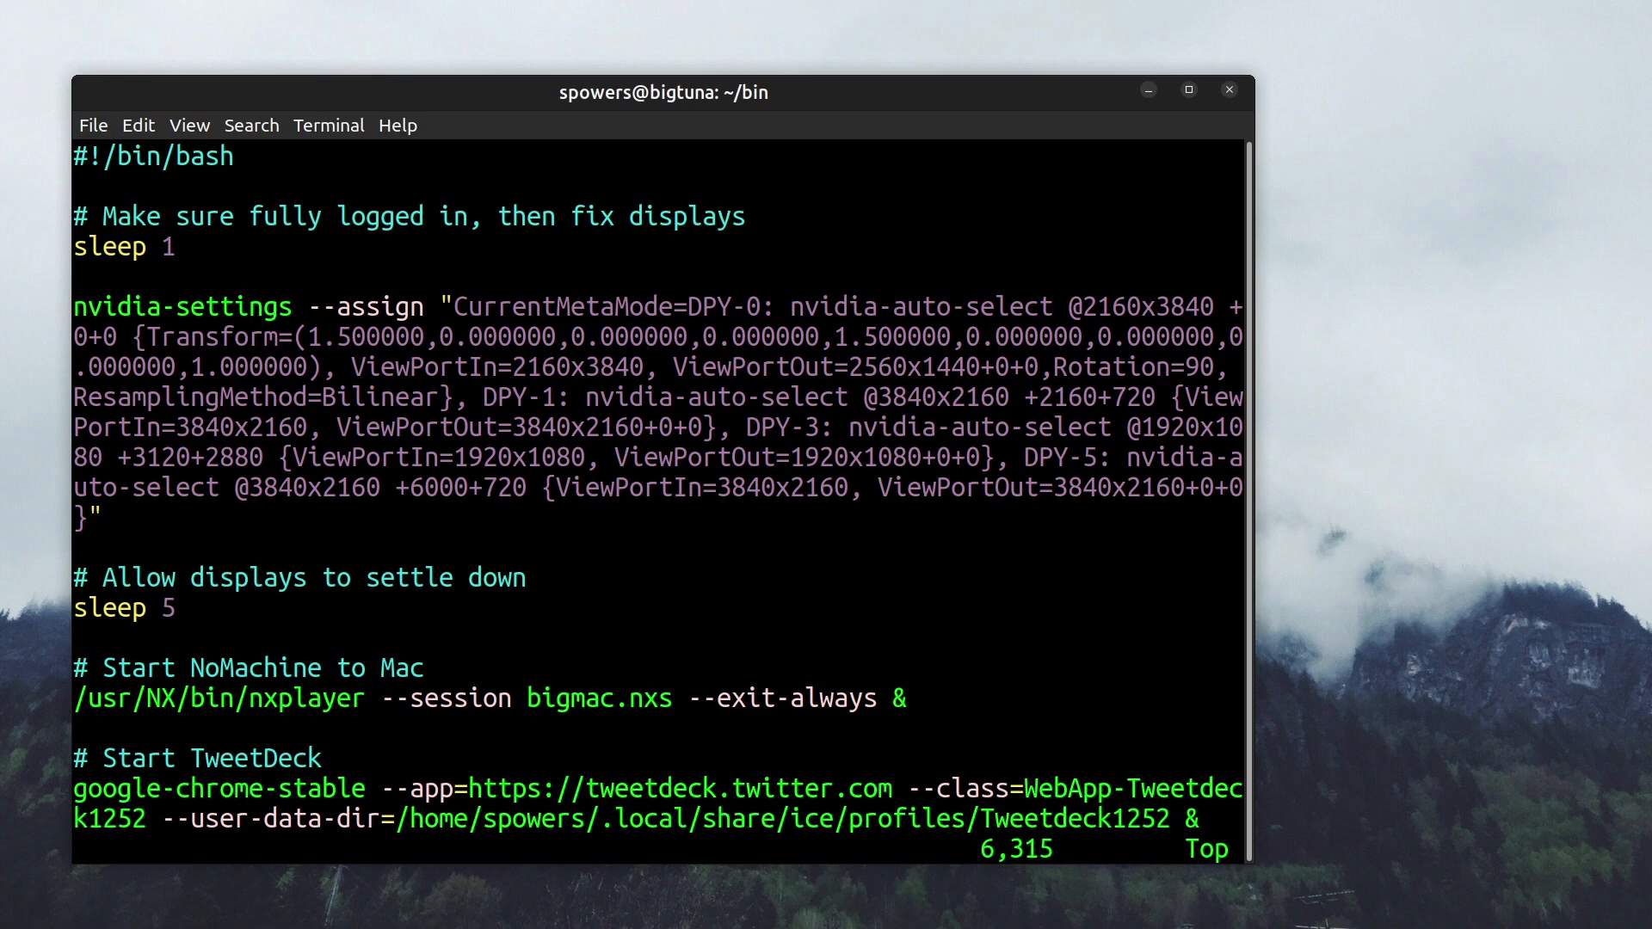
key("Left")
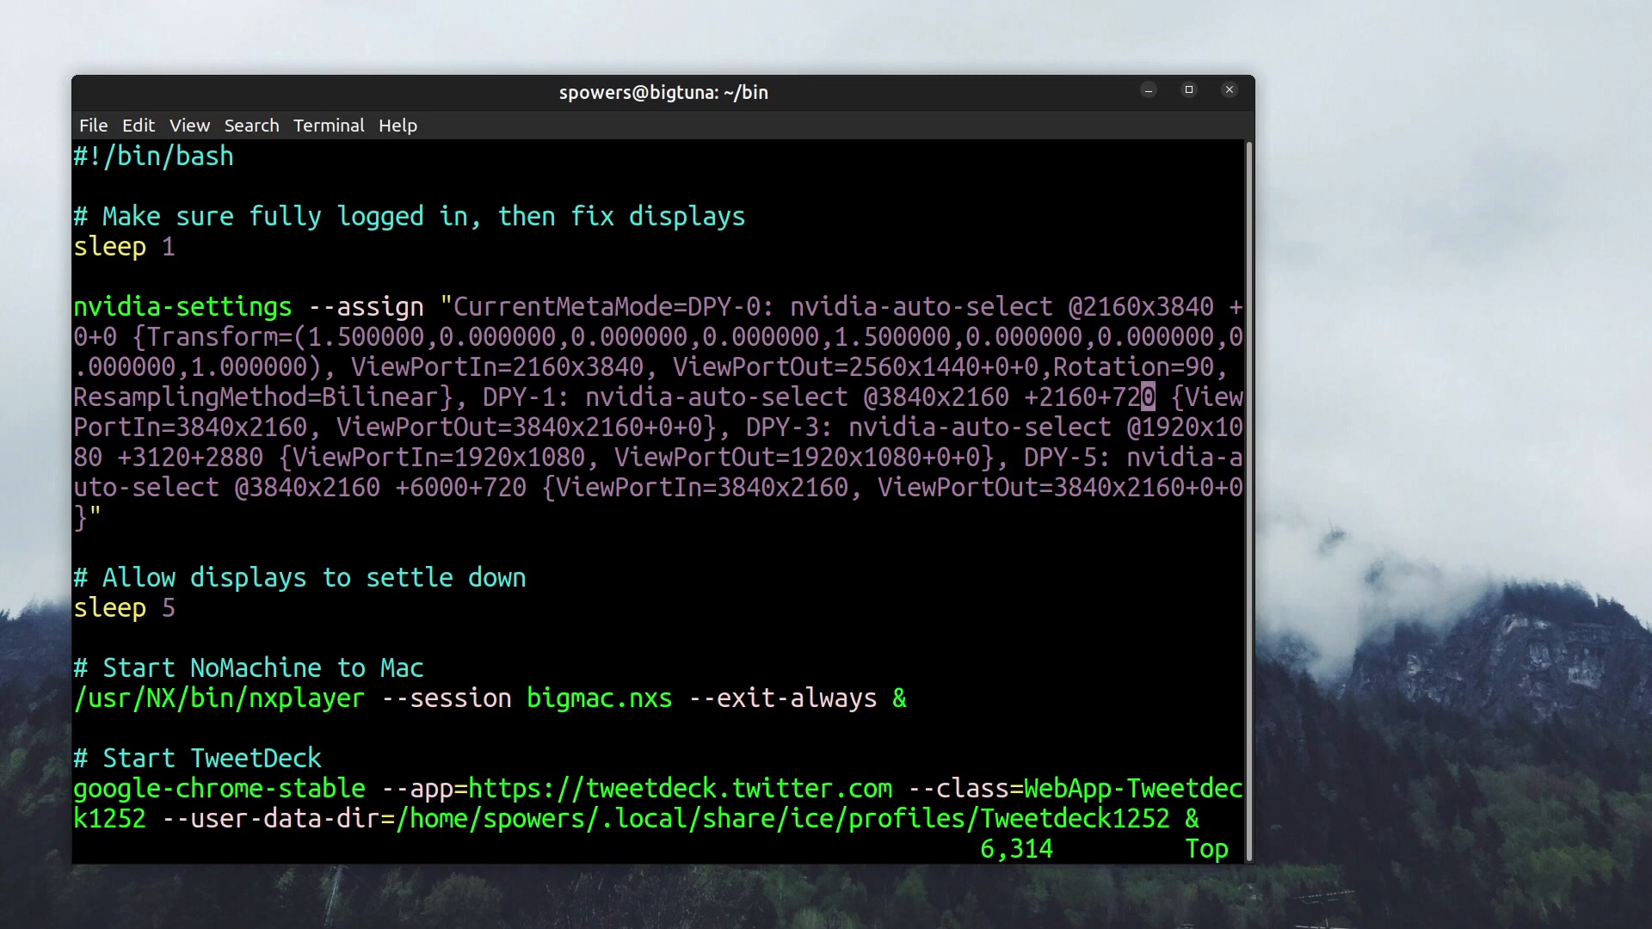
key("Left")
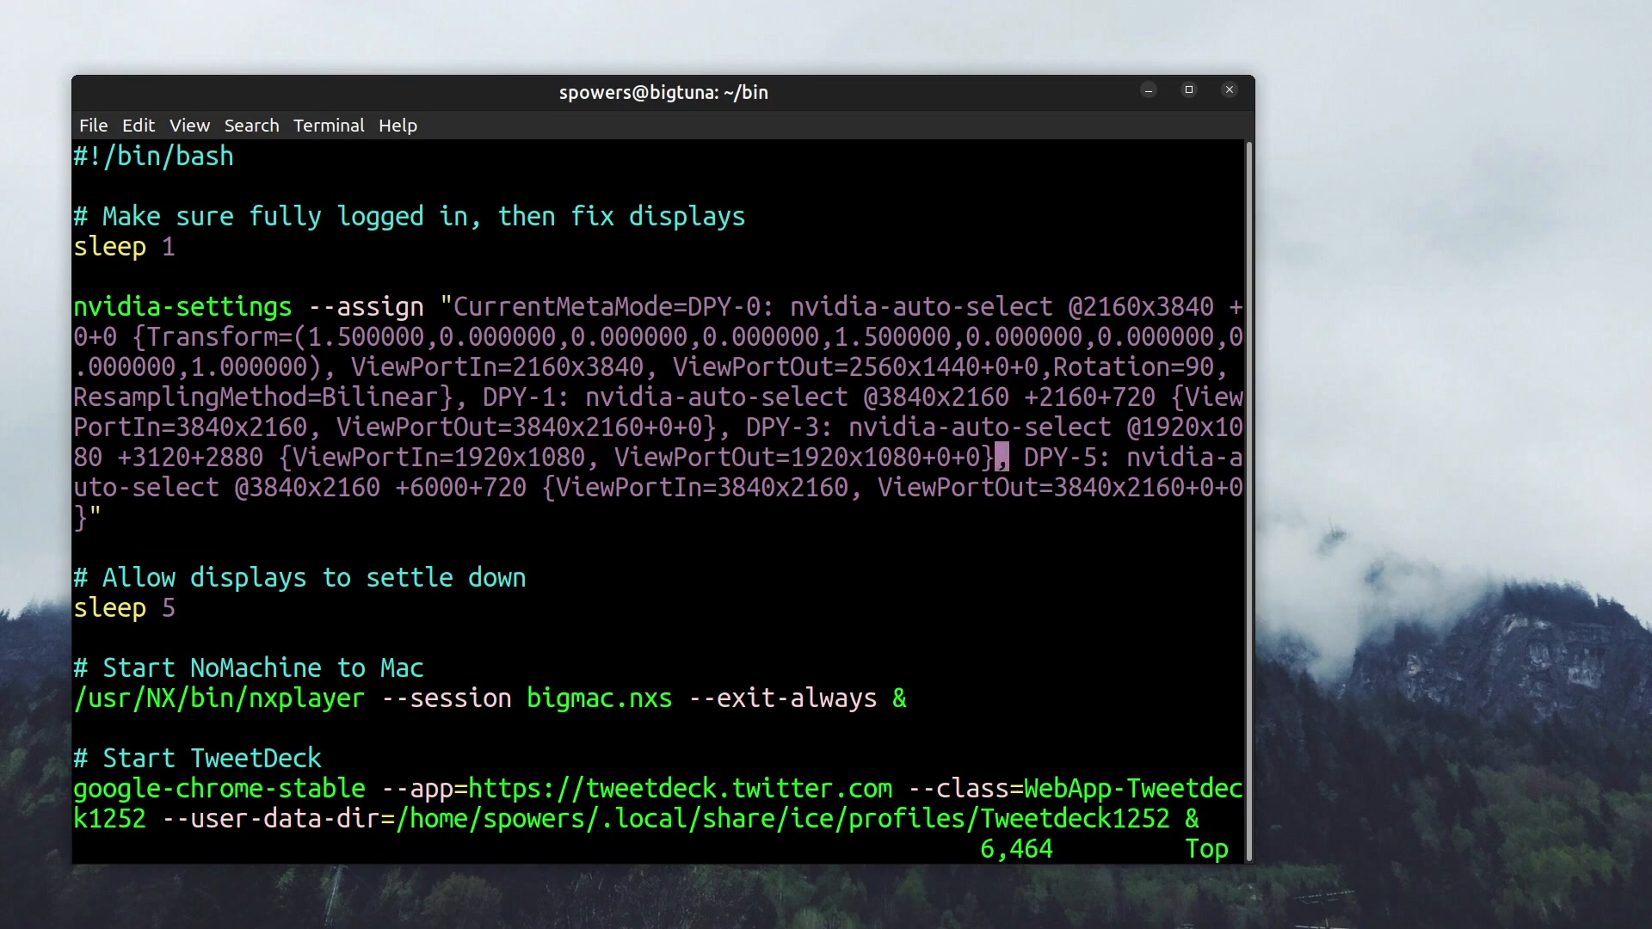
left_click(475, 487)
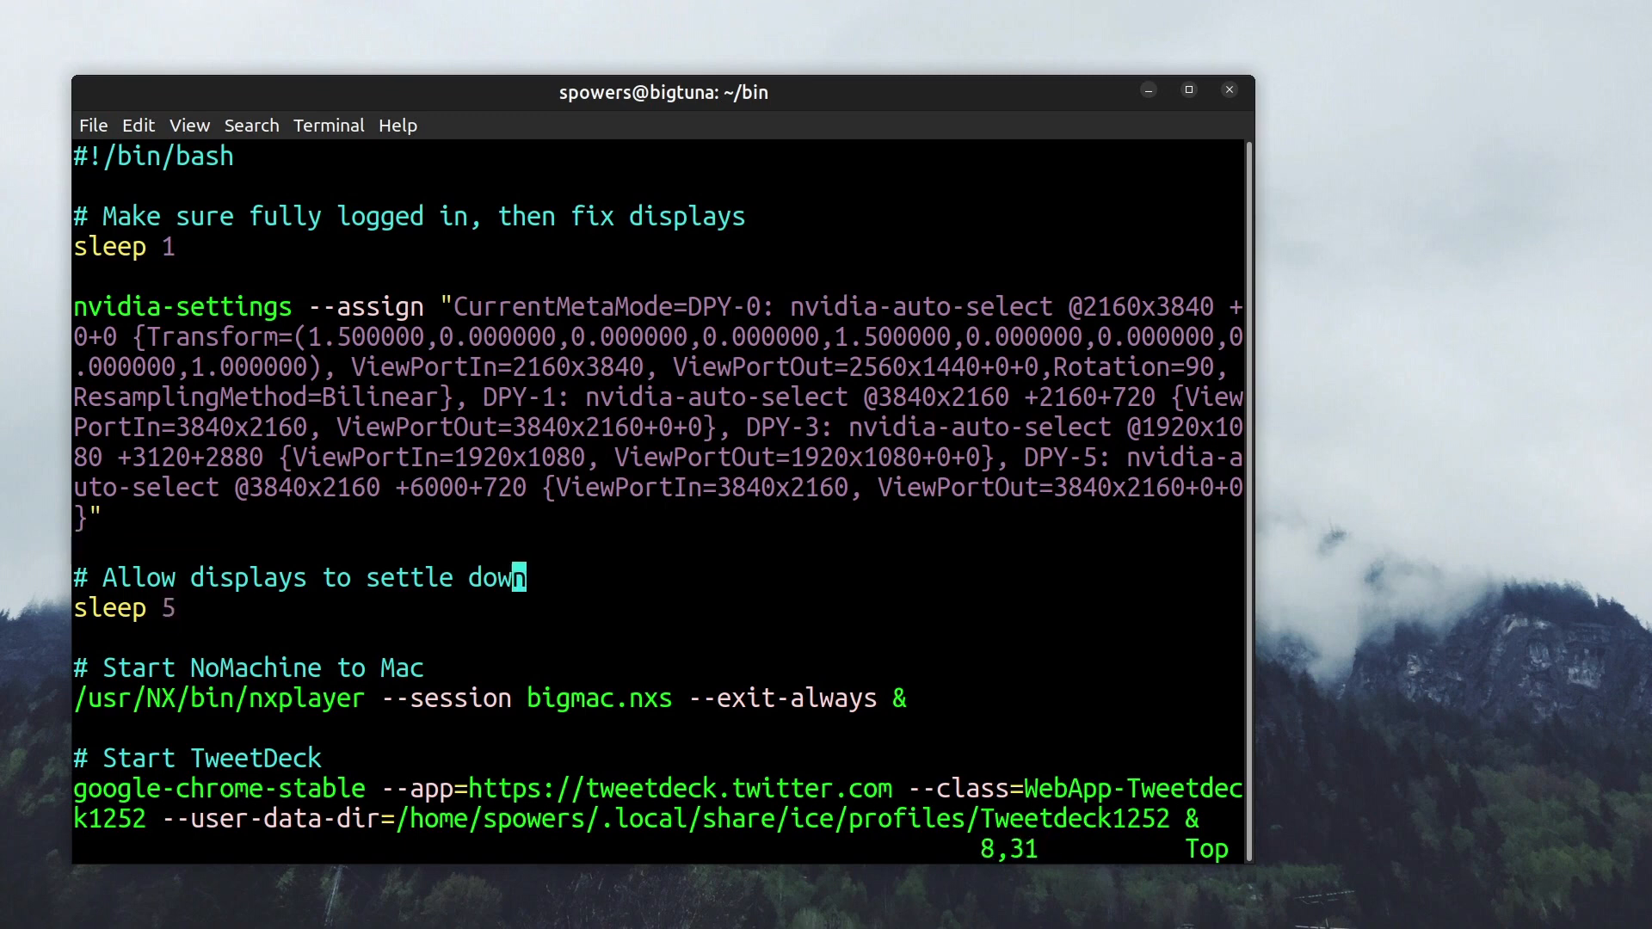
key("Down")
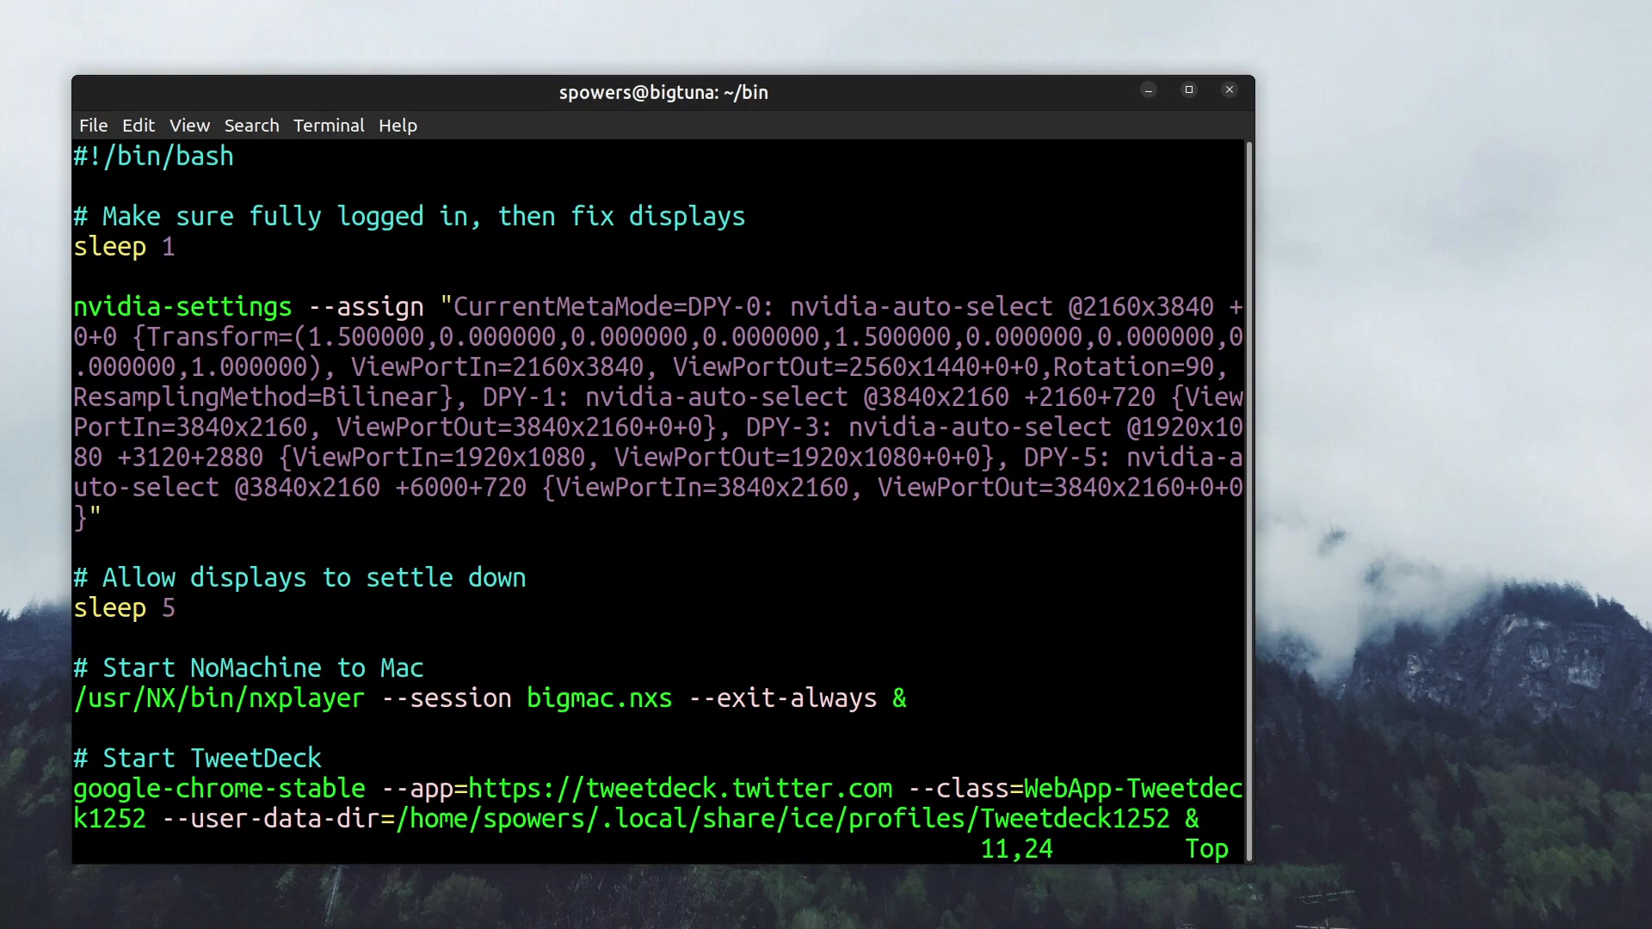
Scroll past the app launch commands down to the wmctrl window-placement lines
scroll("down", 3)
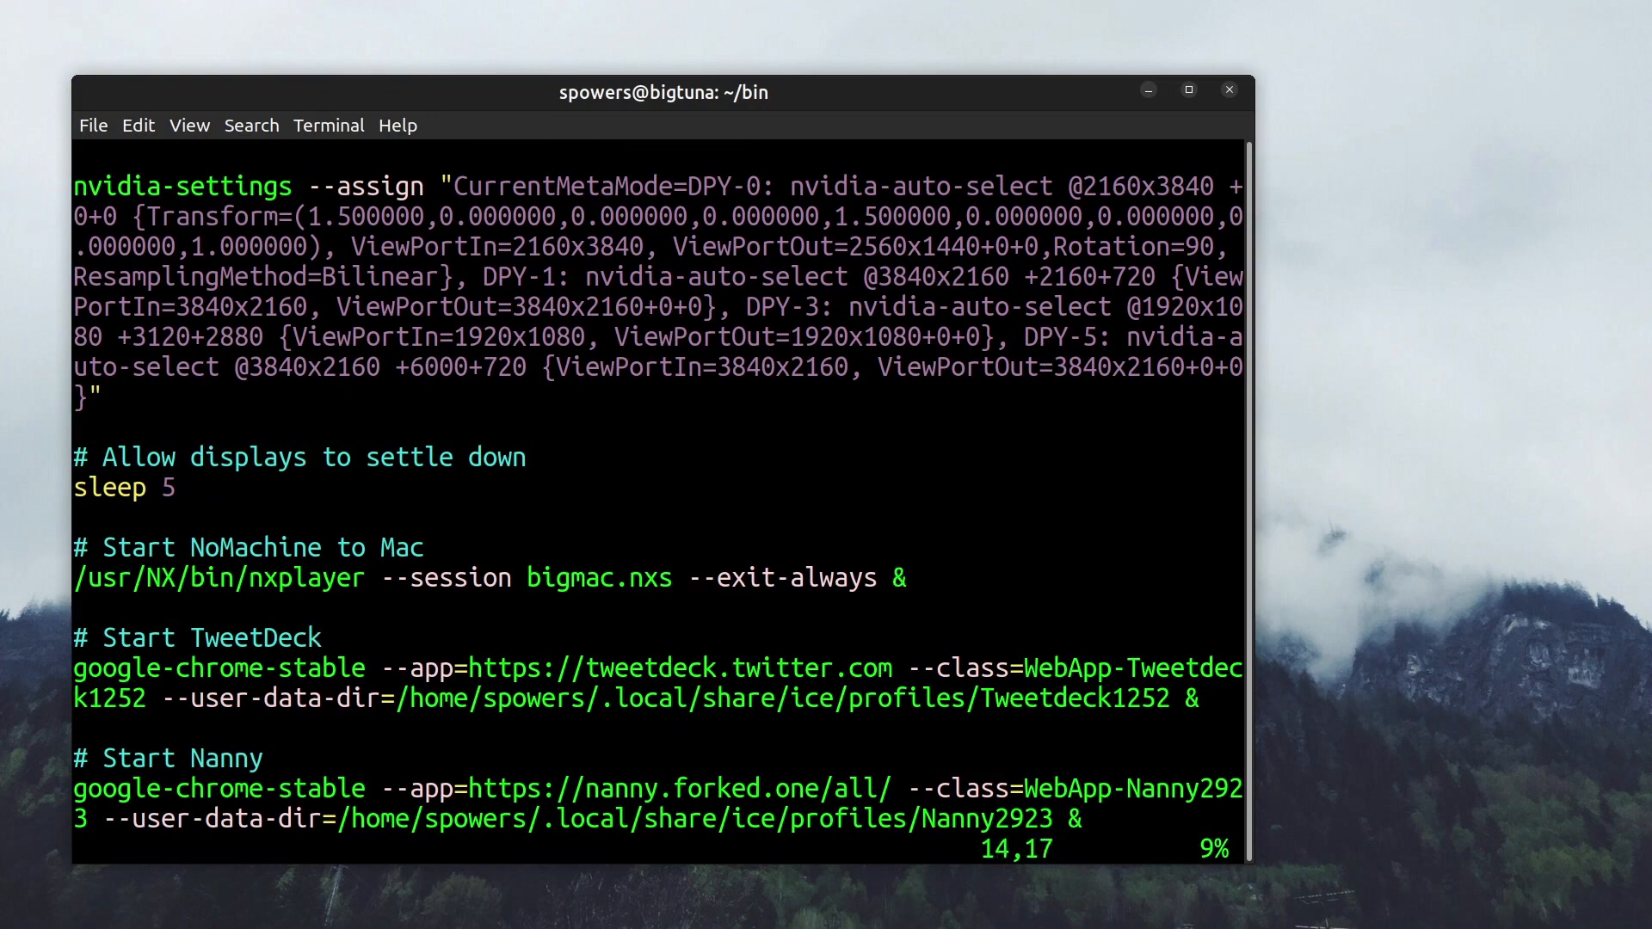
scroll("down", 3)
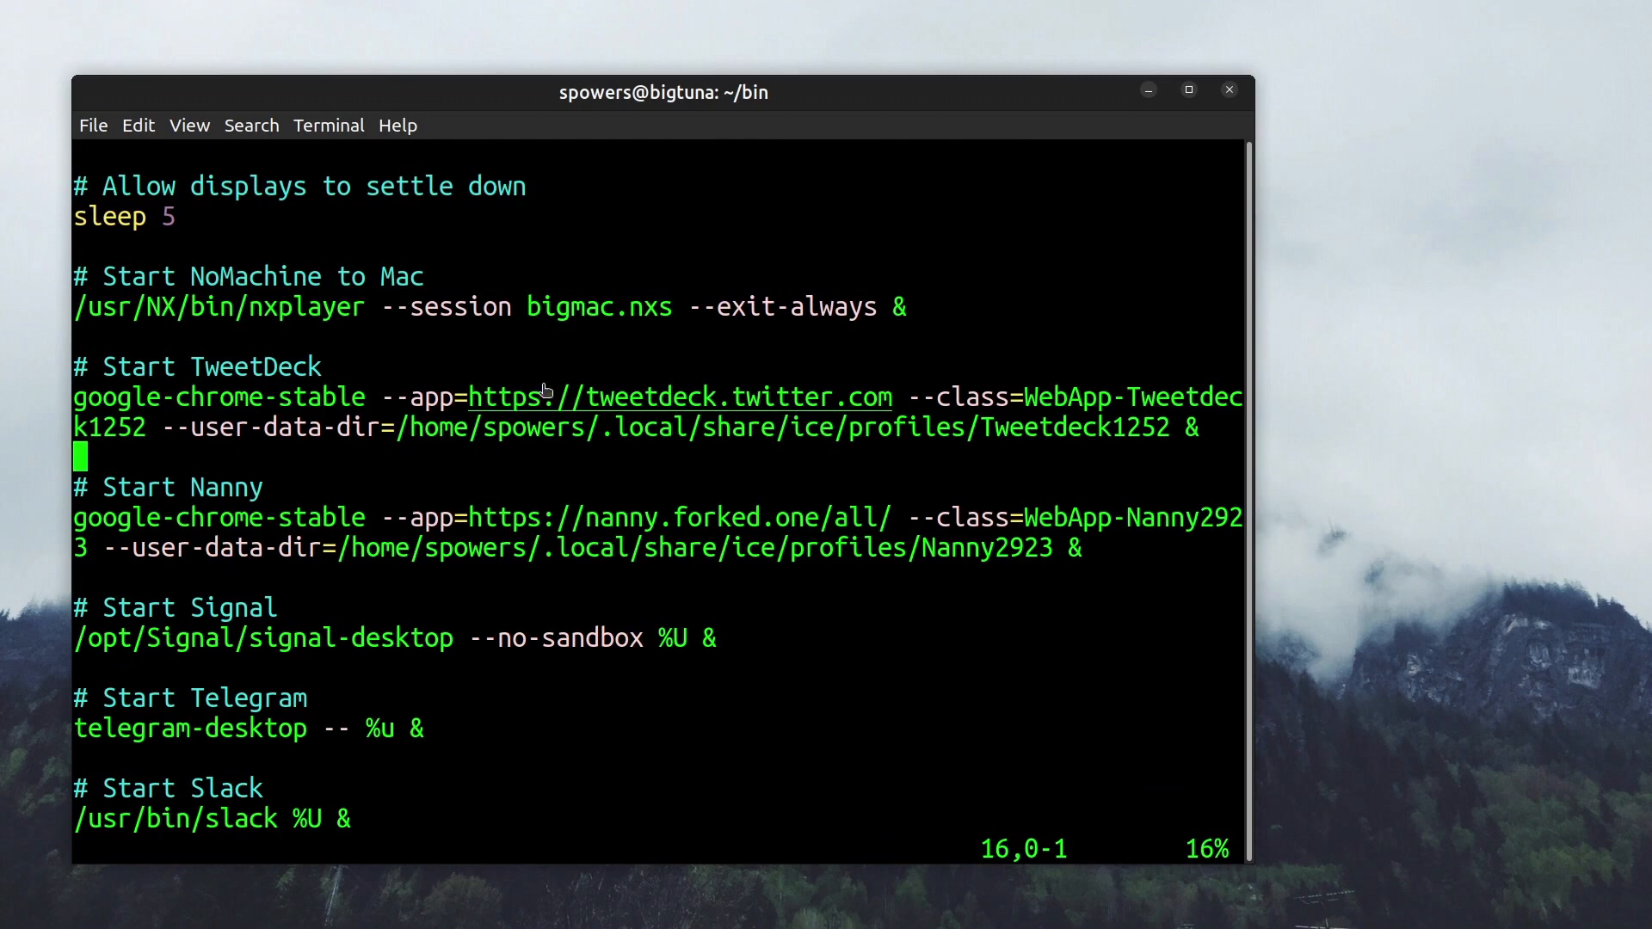
mouse_move(494, 509)
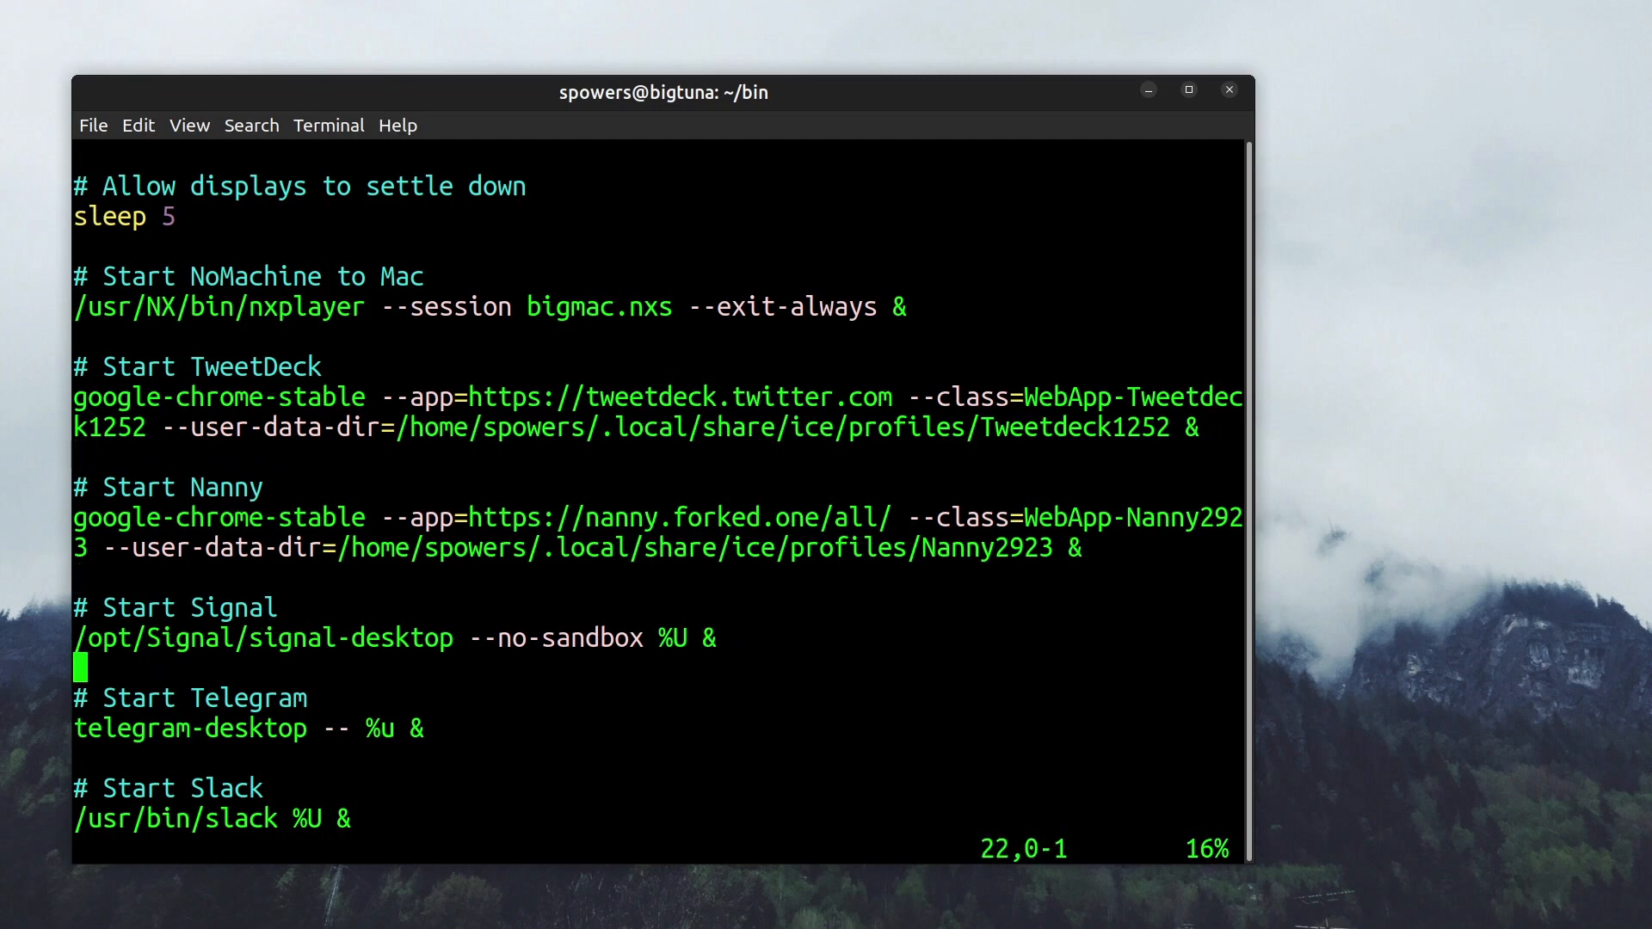
scroll("down", 3)
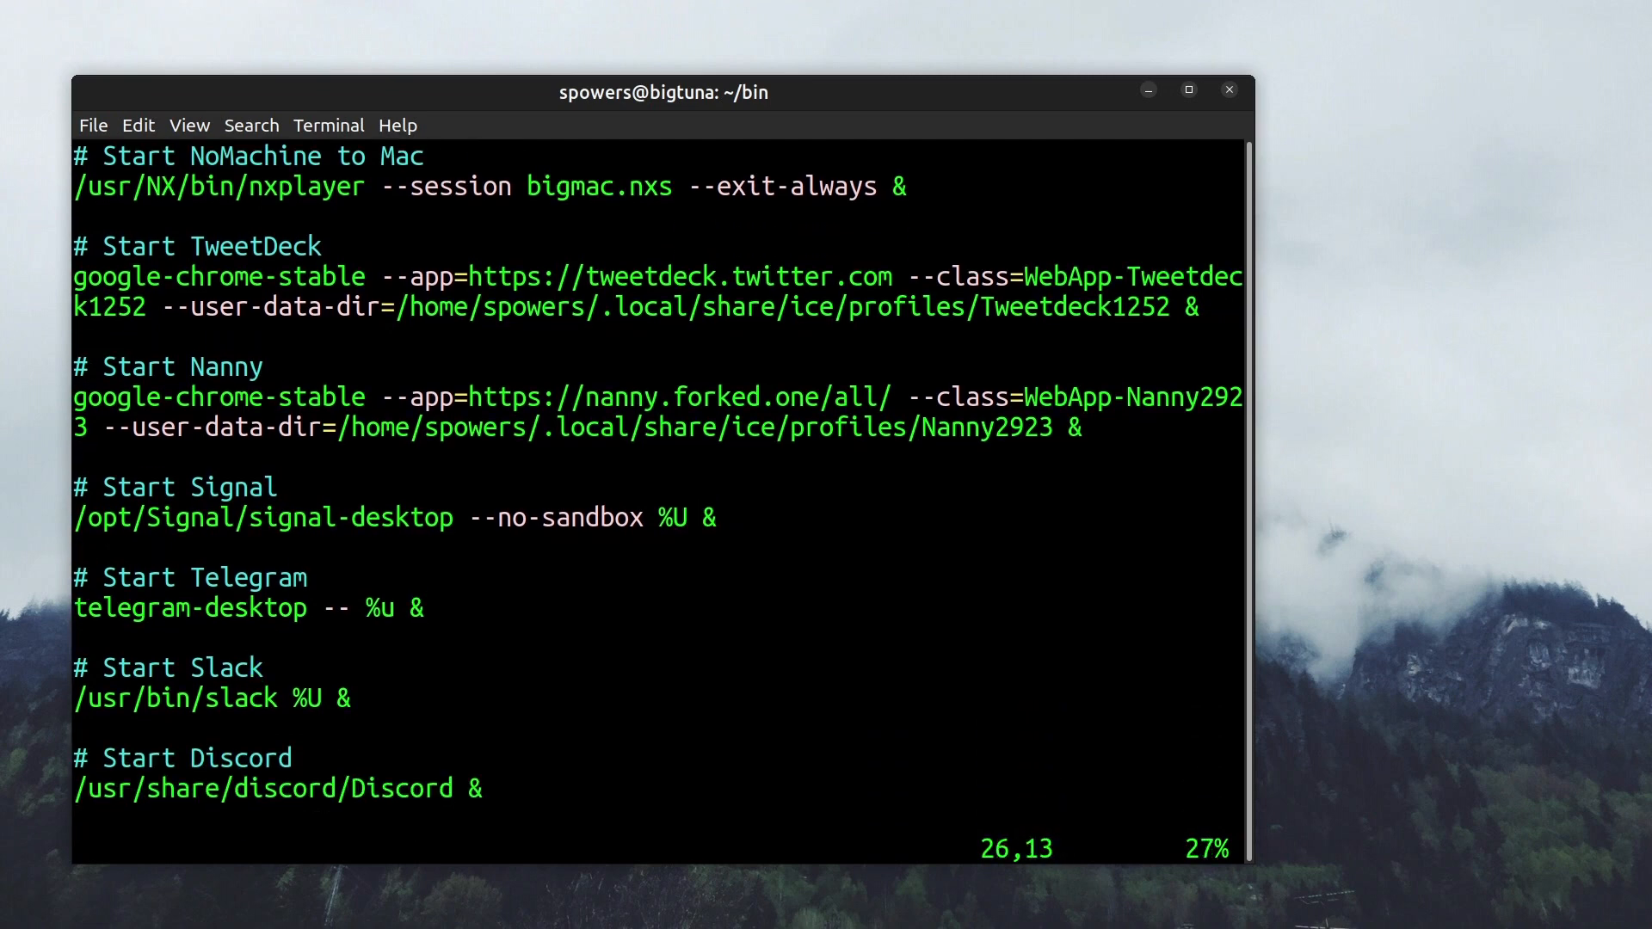
scroll("down", 3)
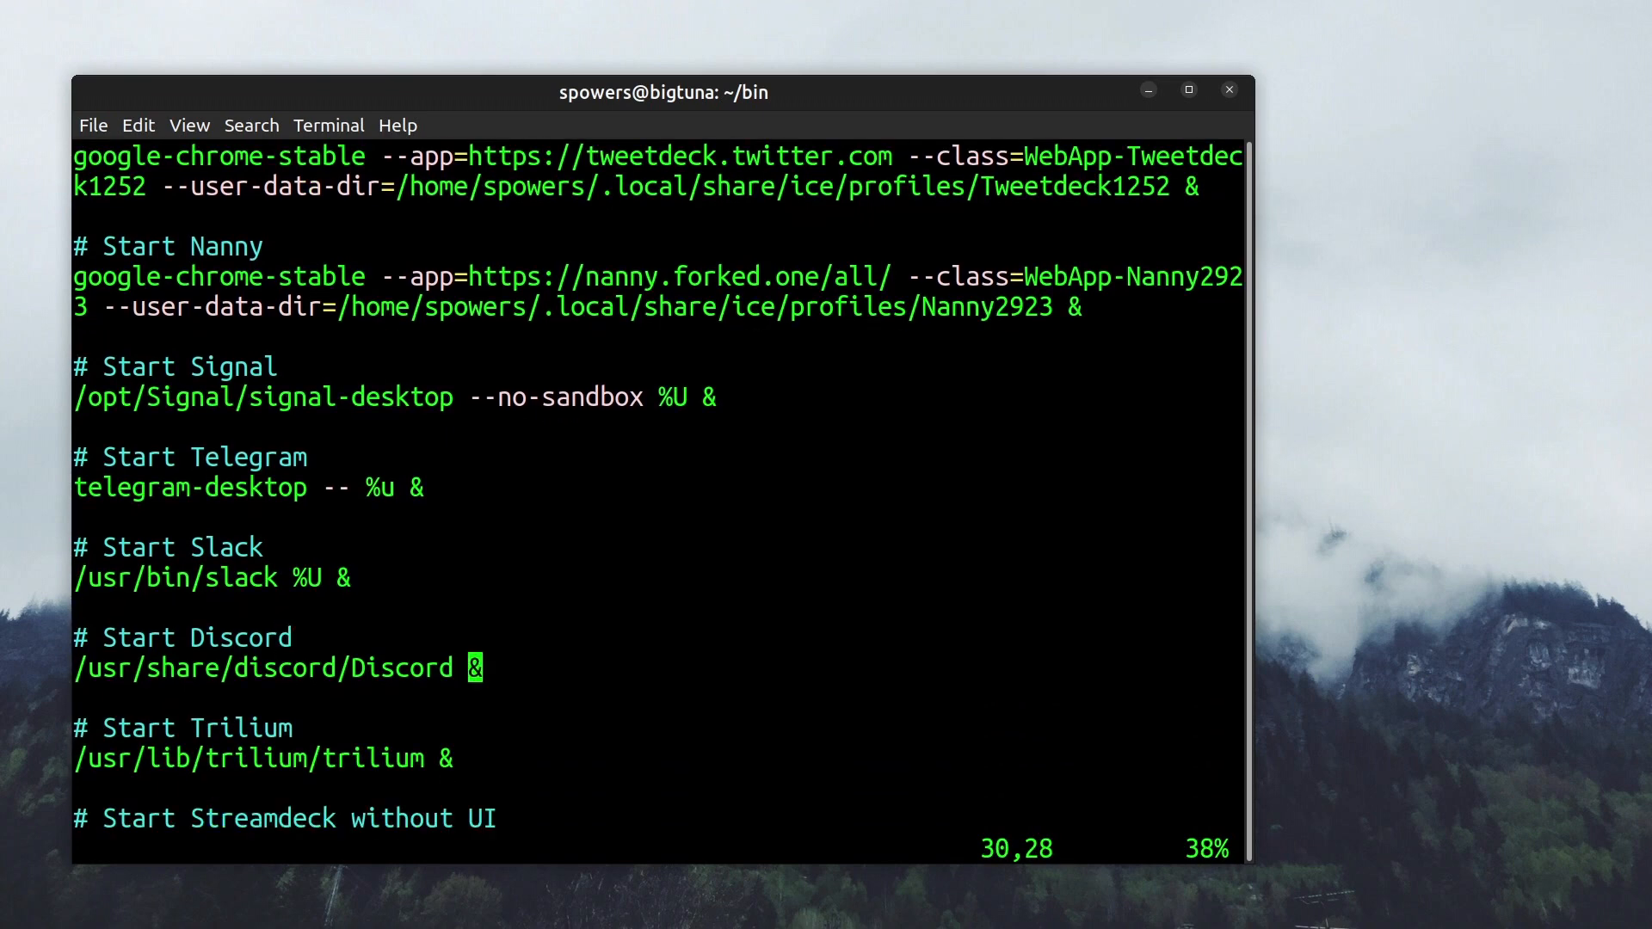
scroll("down", 3)
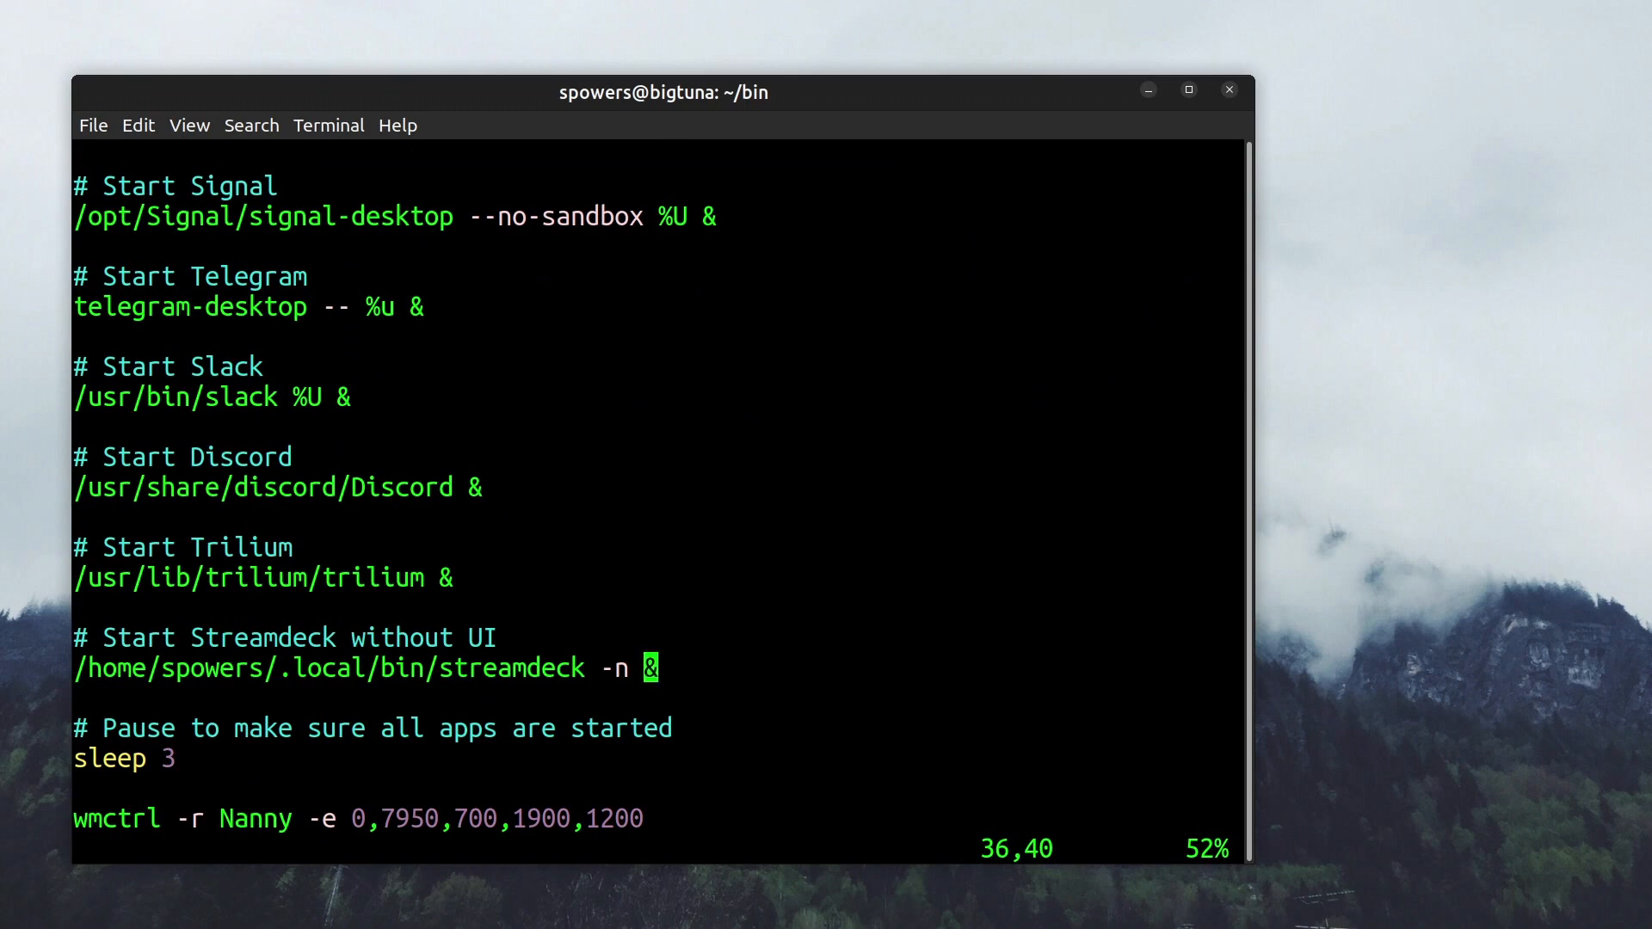
scroll("down", 3)
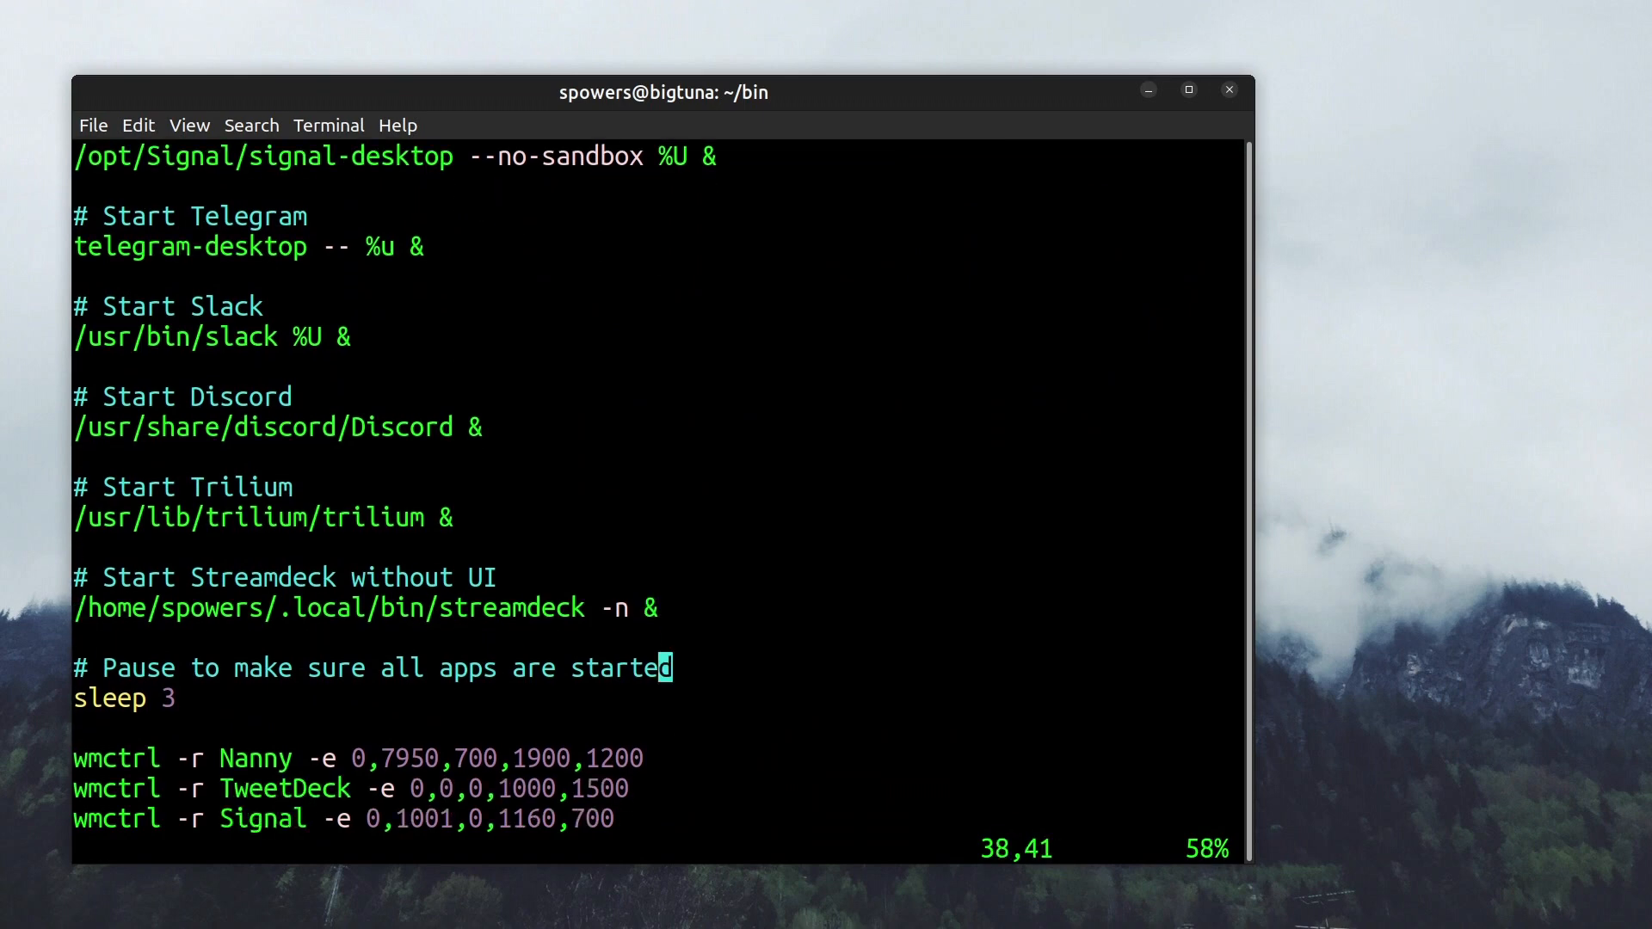
scroll("down", 3)
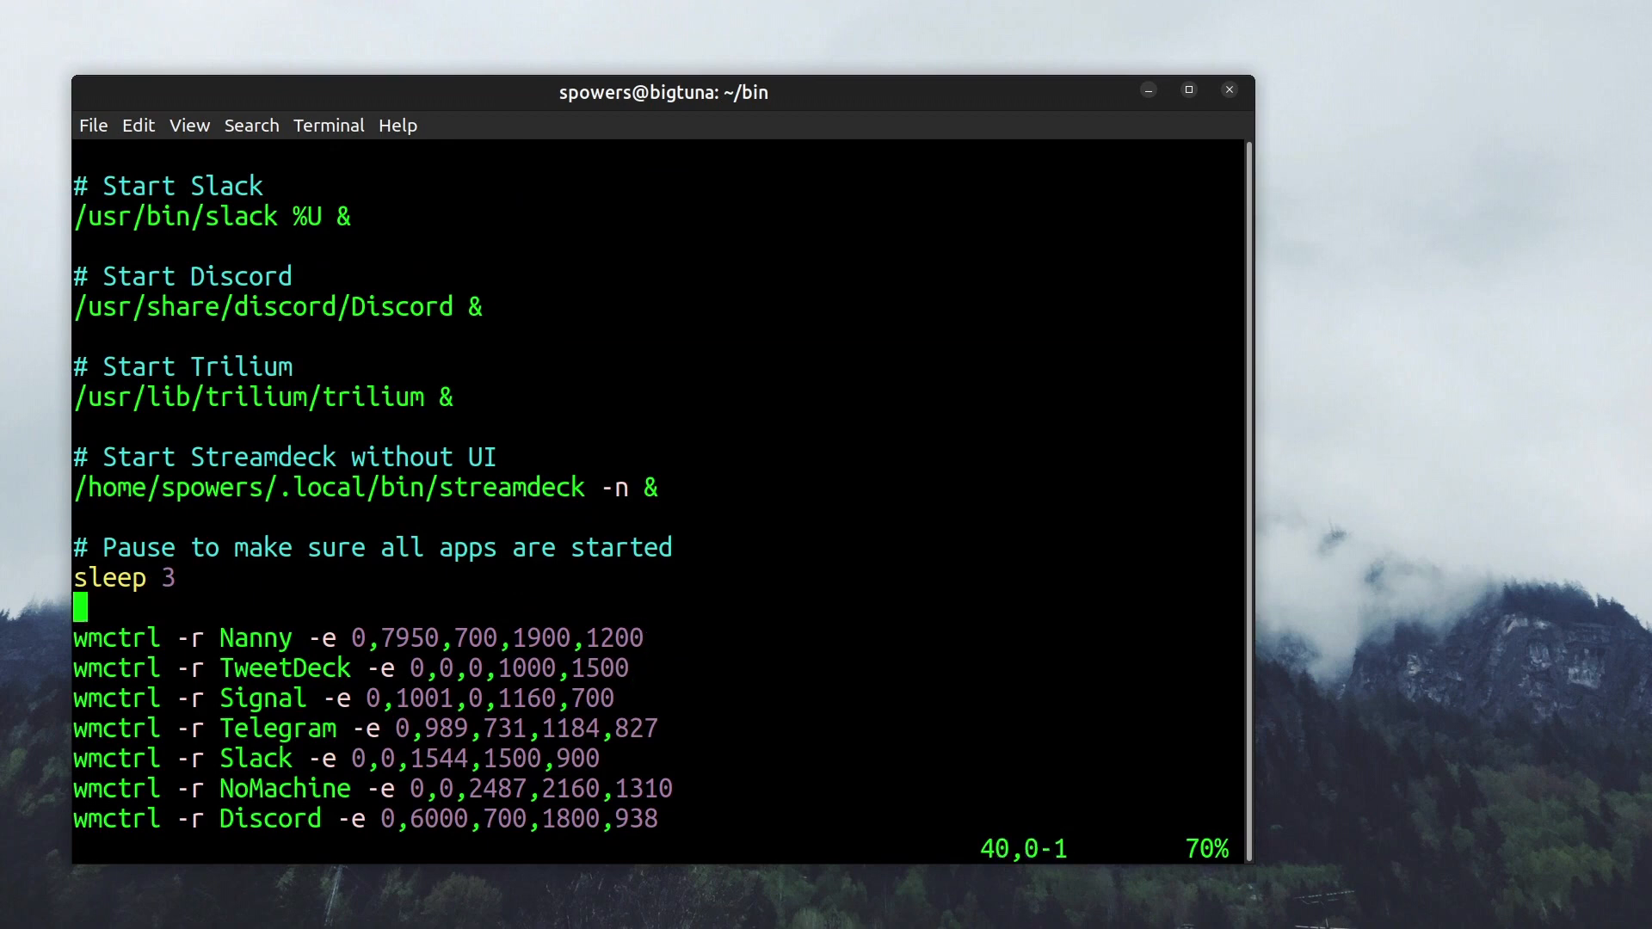
Move through the Slack and Trilium Notes wmctrl lines, then scroll to the Wacom and audio output settings
key("Up")
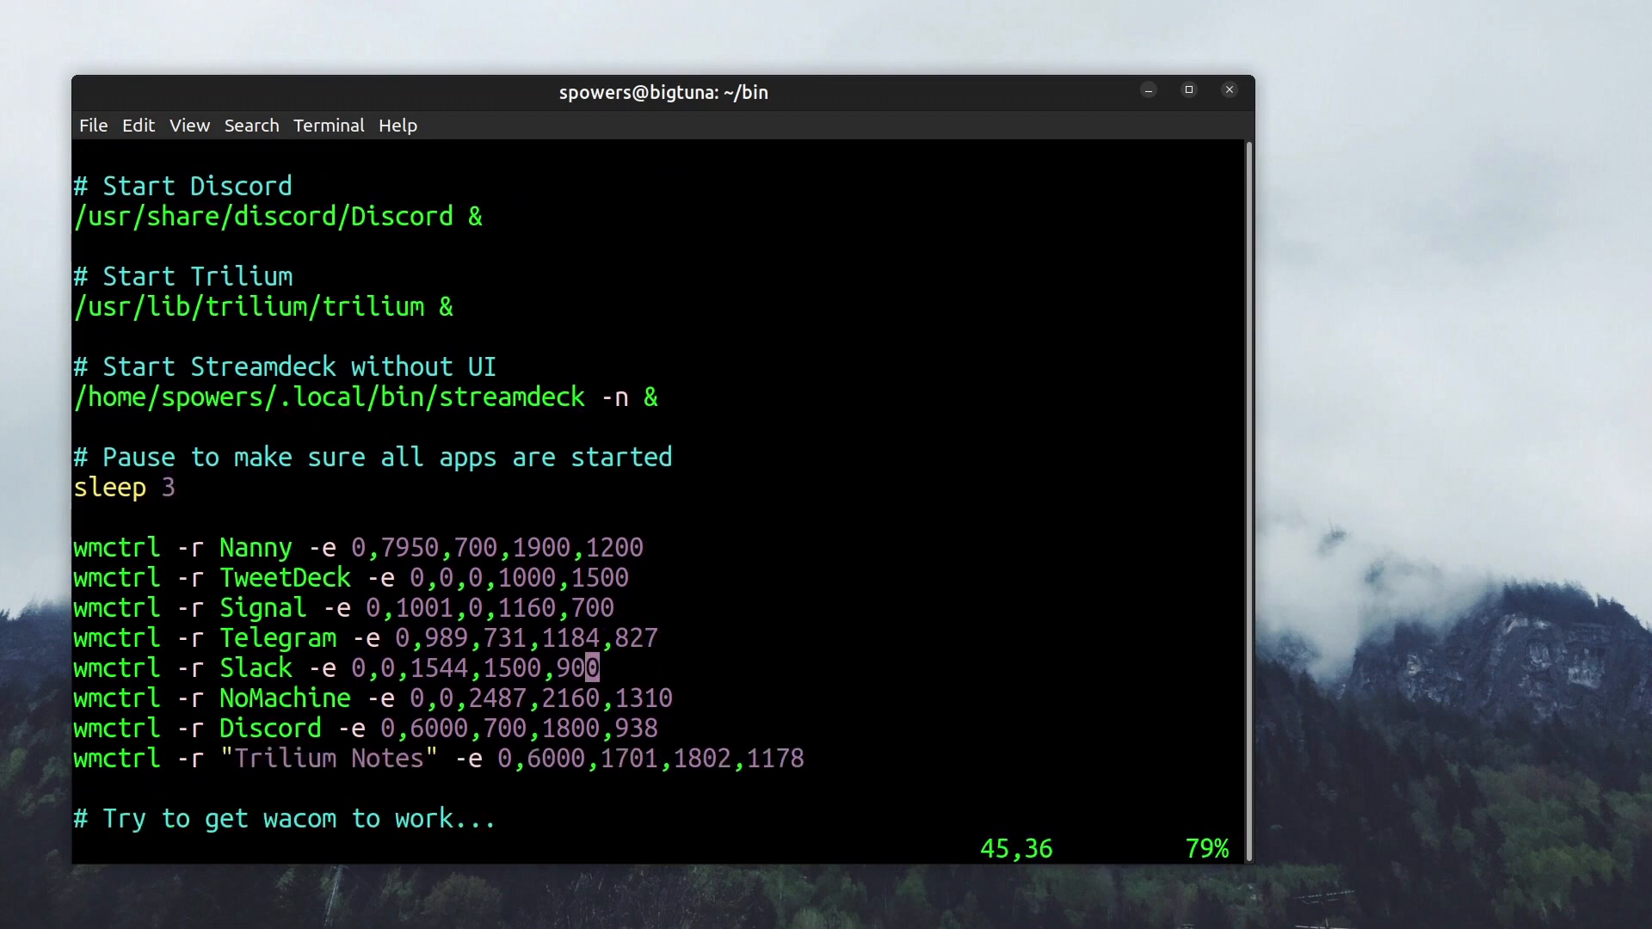
scroll("down", 3)
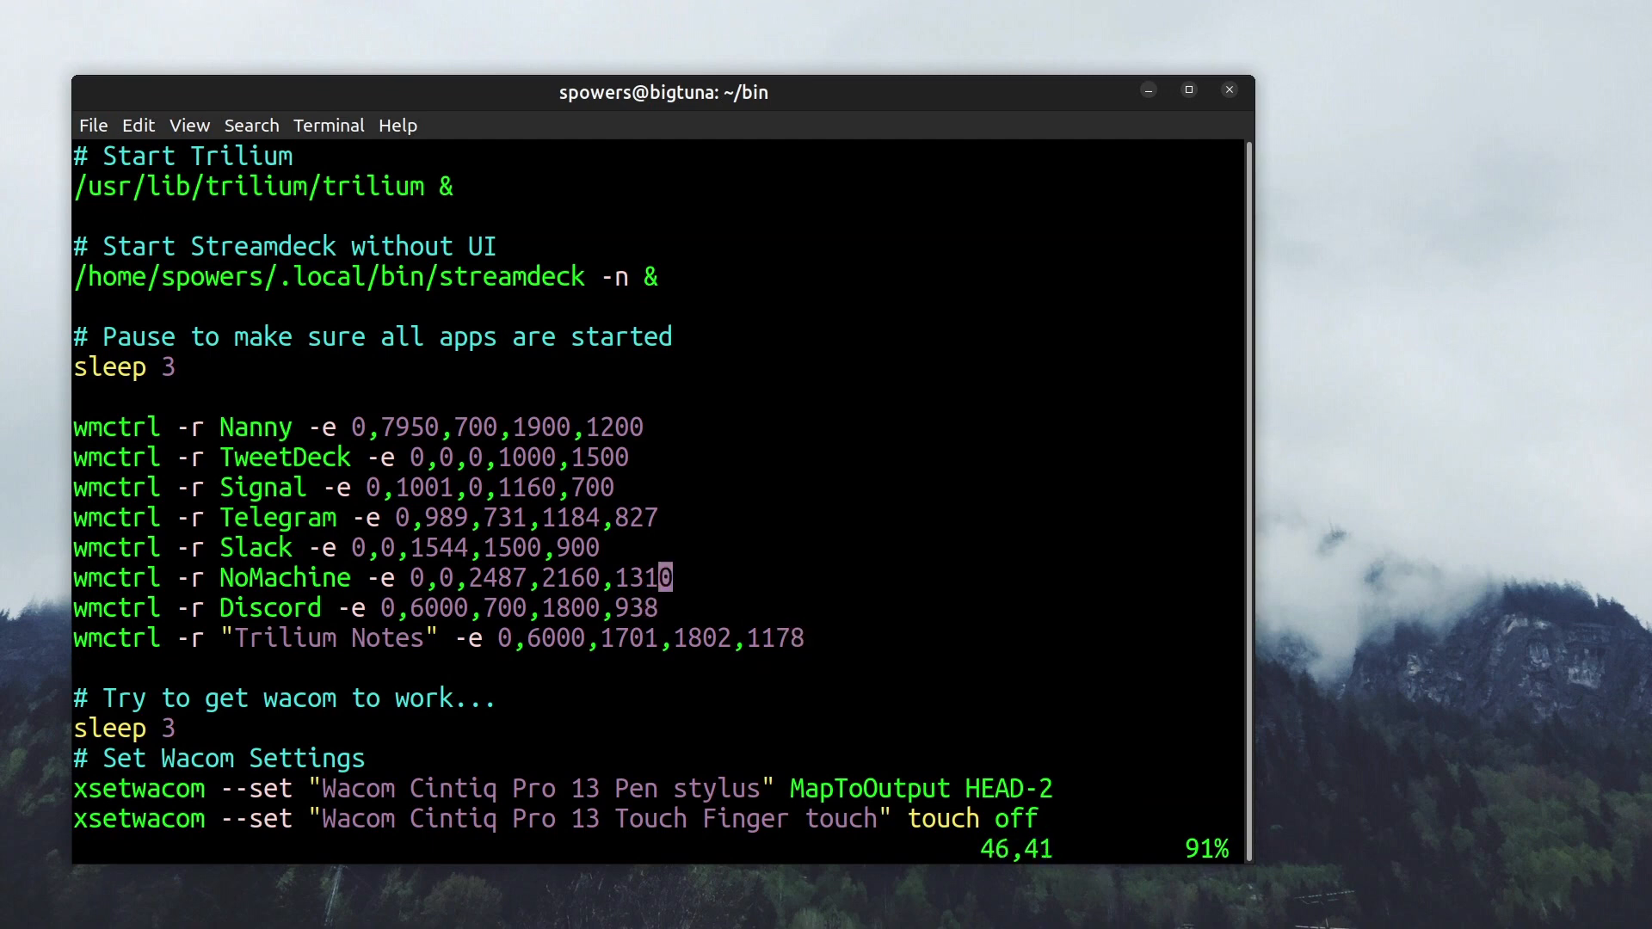
key("Up")
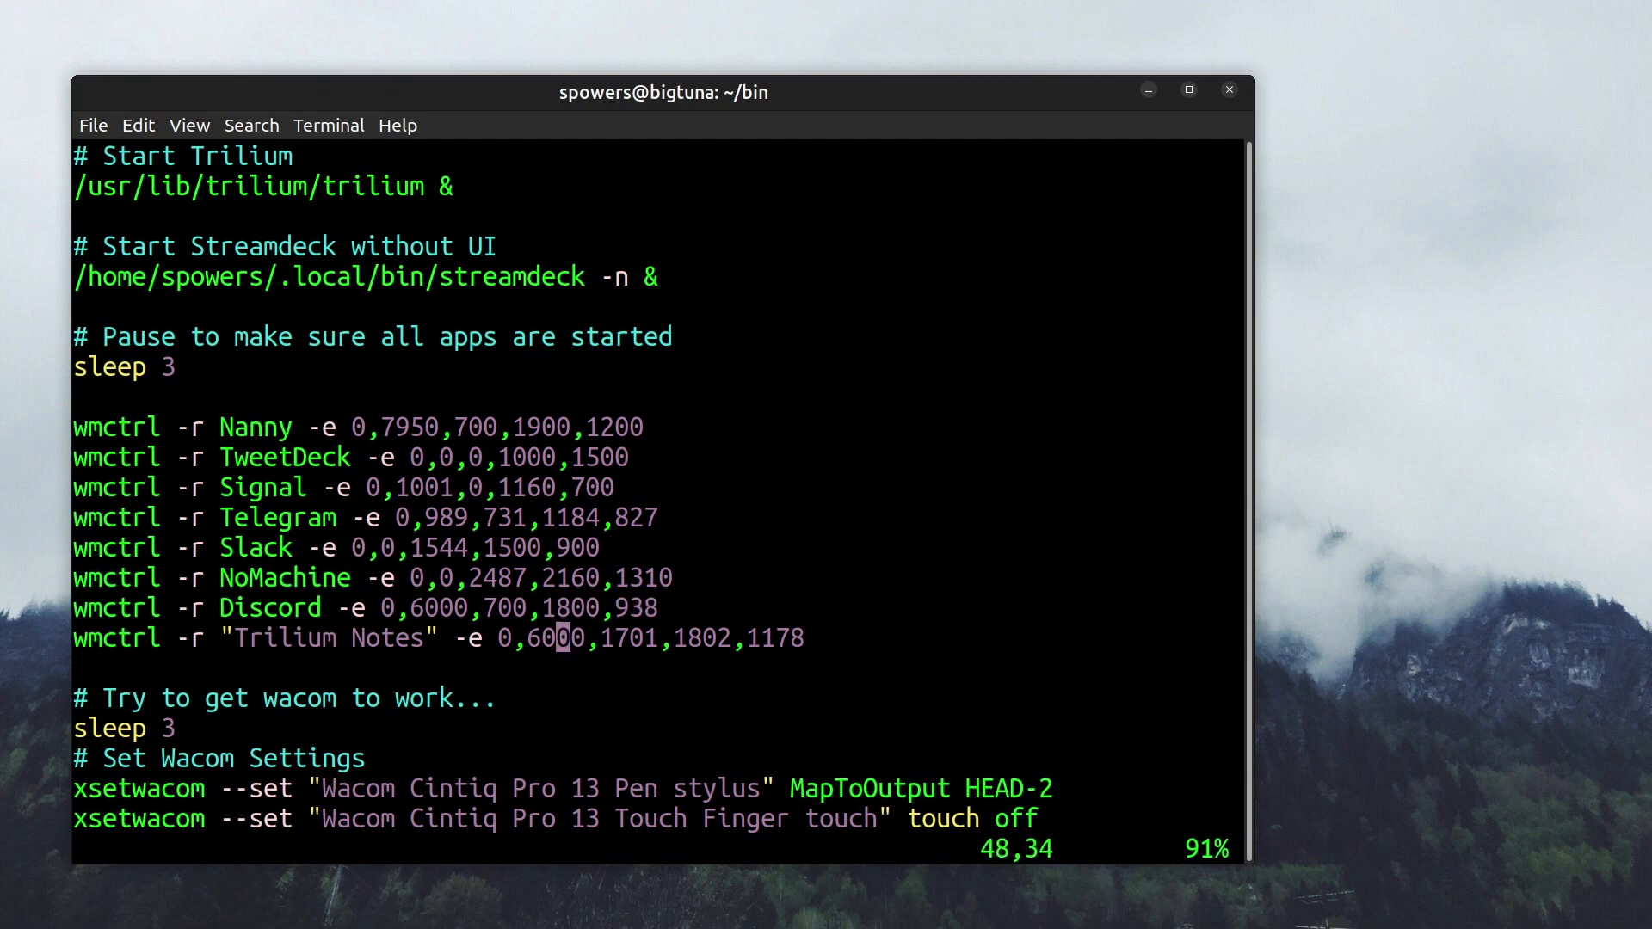
mouse_move(558, 637)
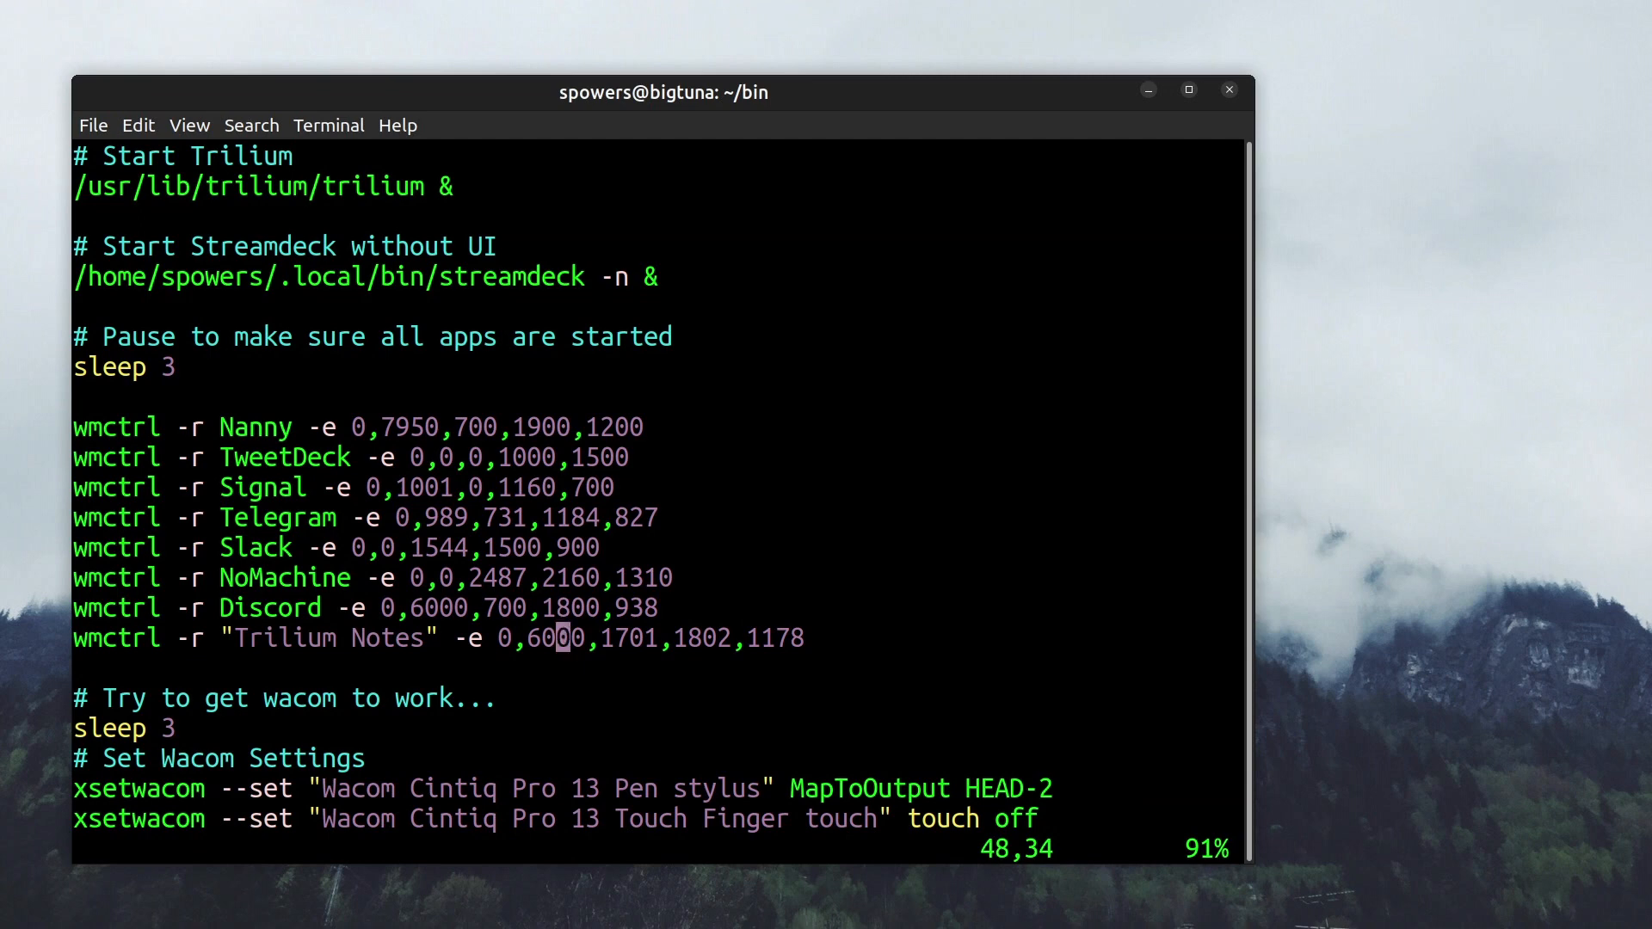
scroll("down", 3)
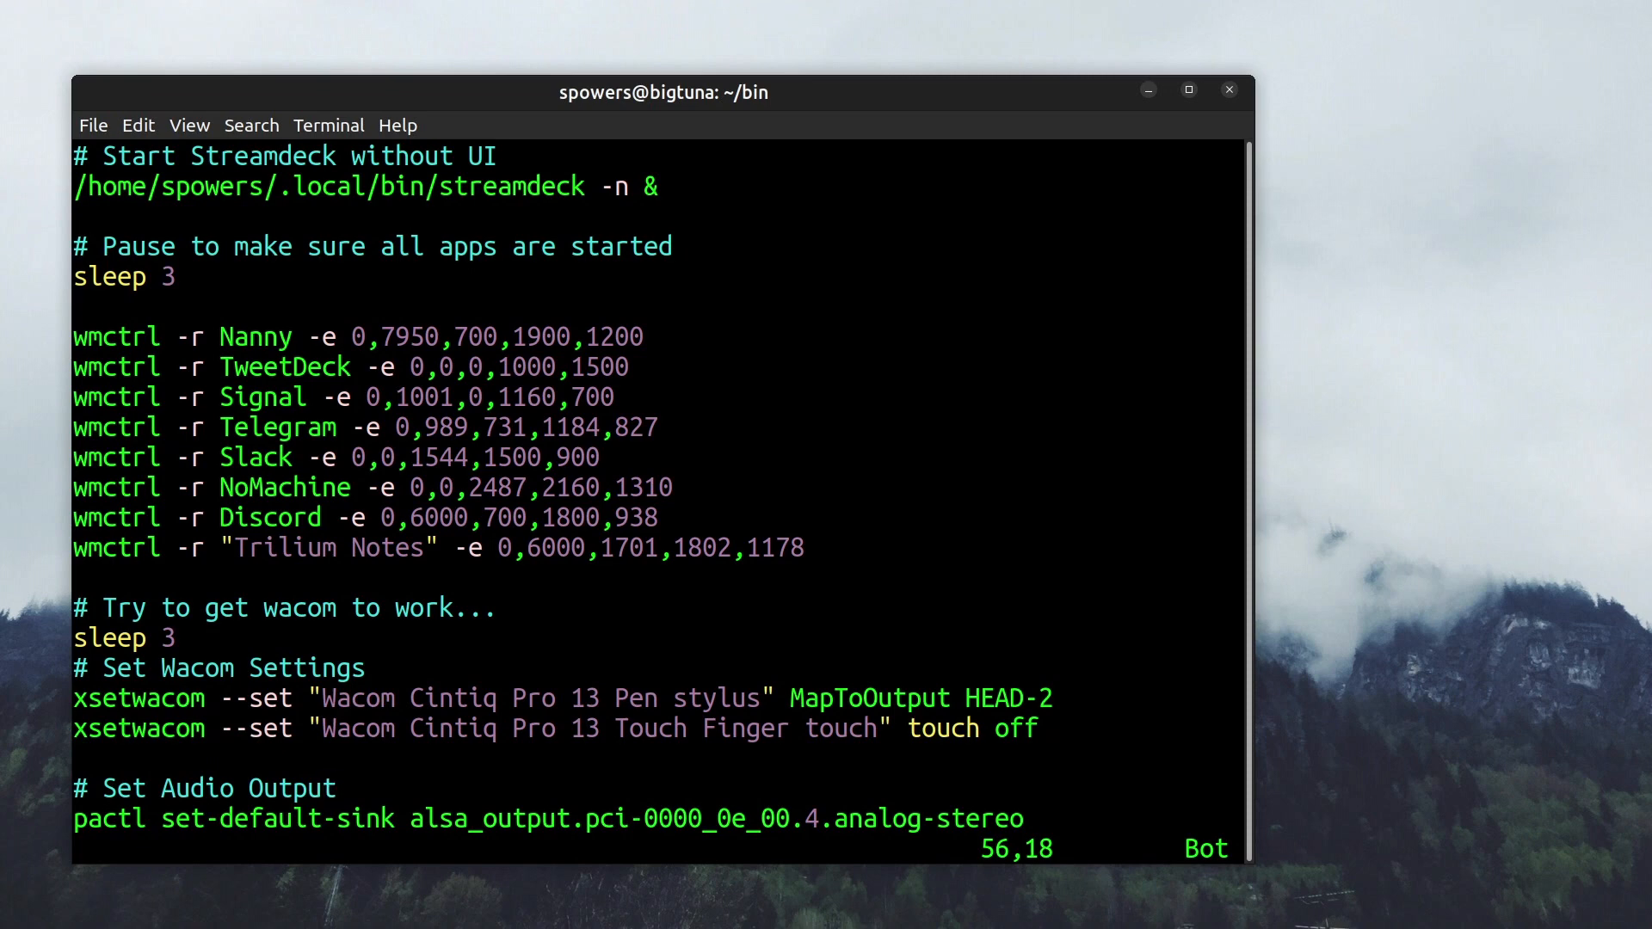
left_click(326, 788)
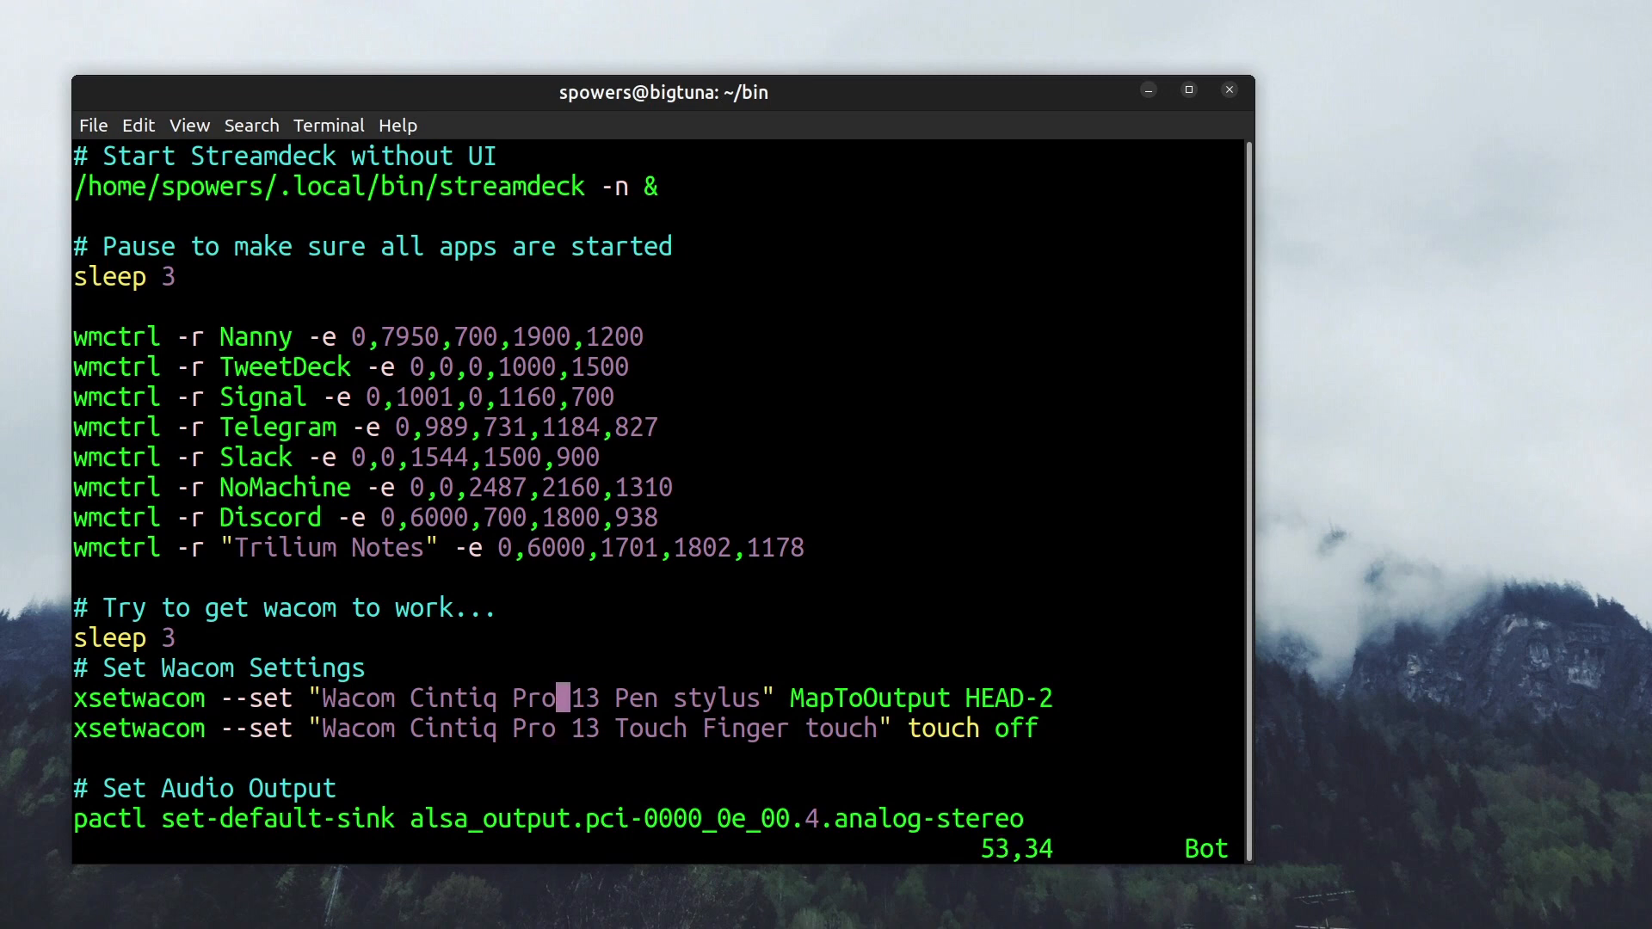
Move to the audio output setting line before launching Xournal from vim
key("Right")
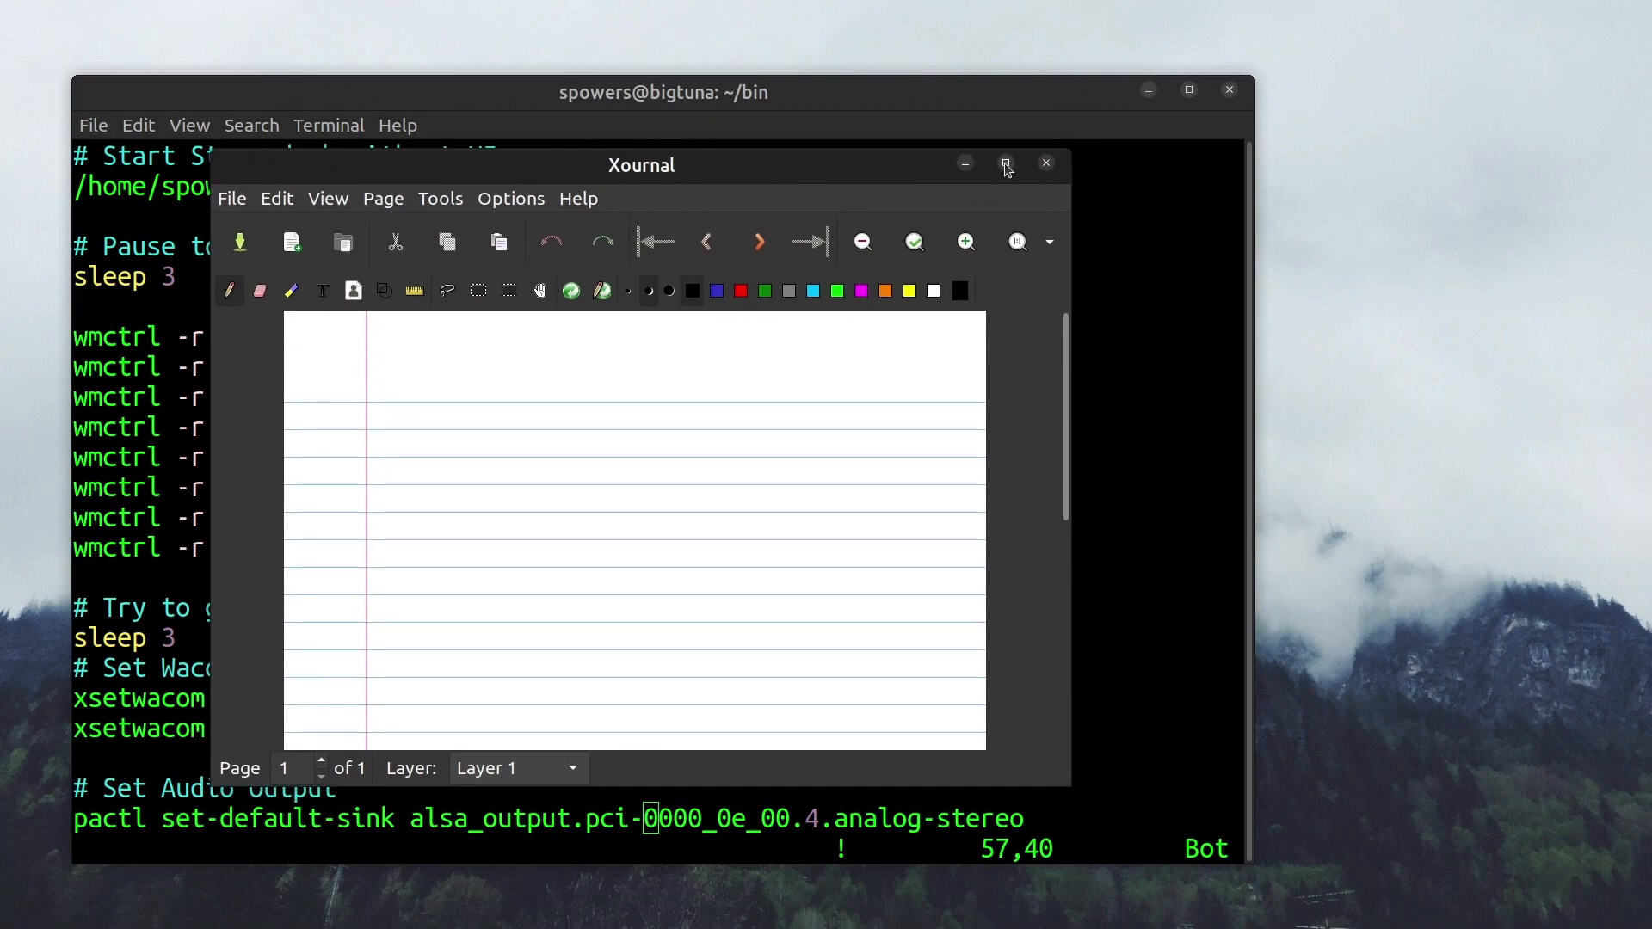
Maximize Xournal and set the page's paper style to plain via Page > Paper Style
left_click(1003, 165)
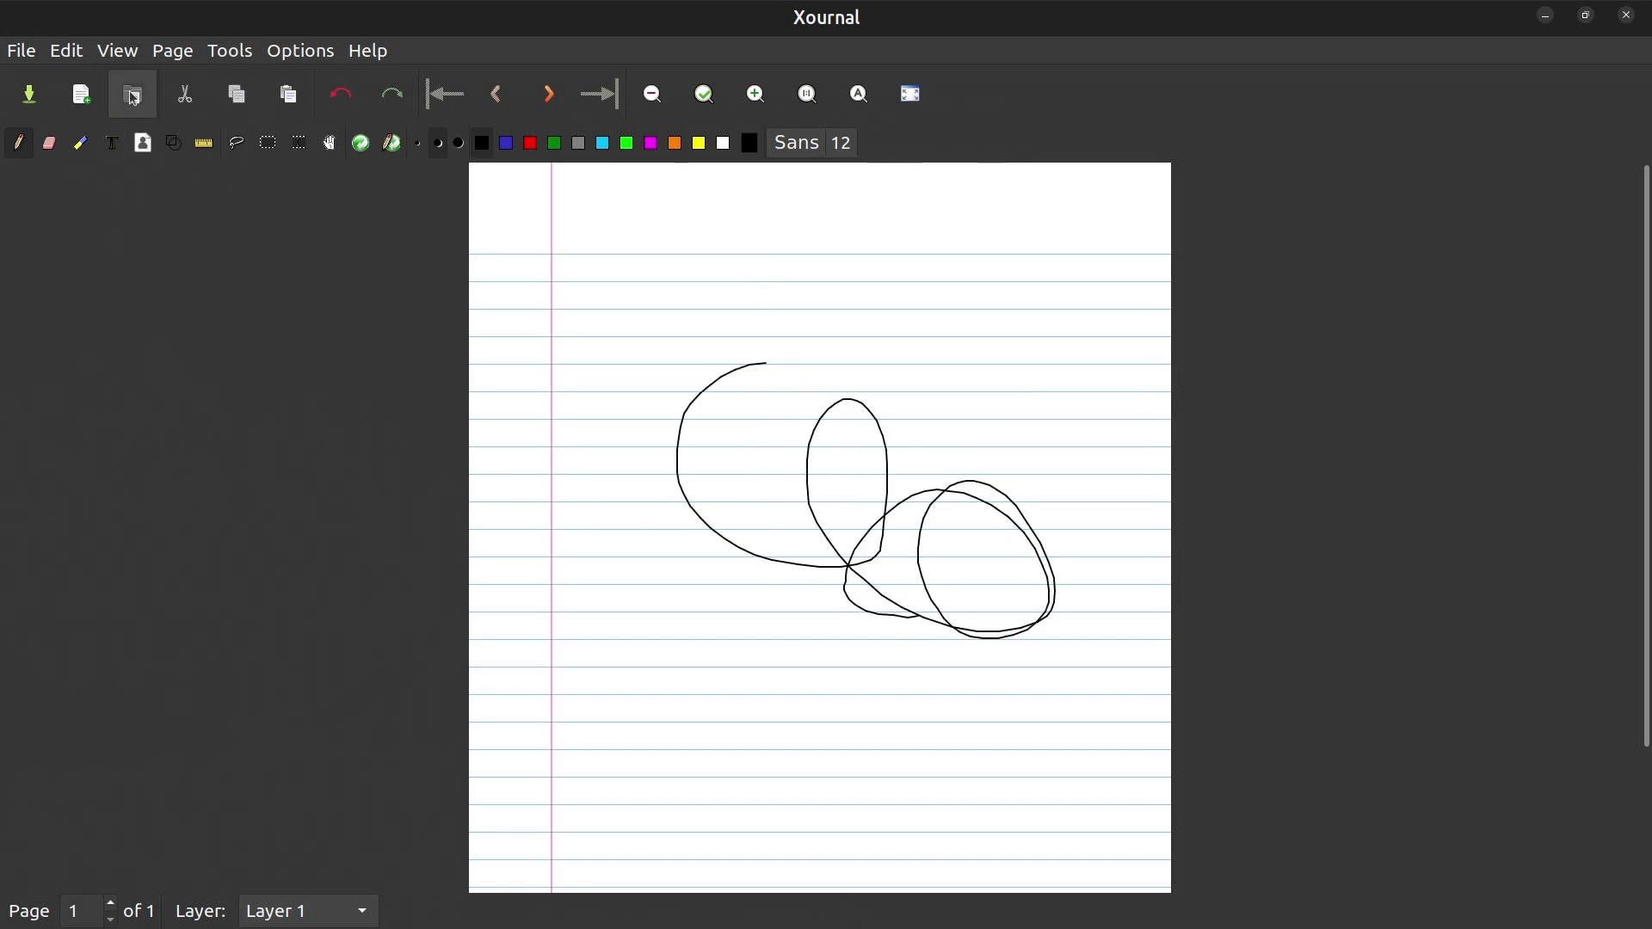
left_click(172, 50)
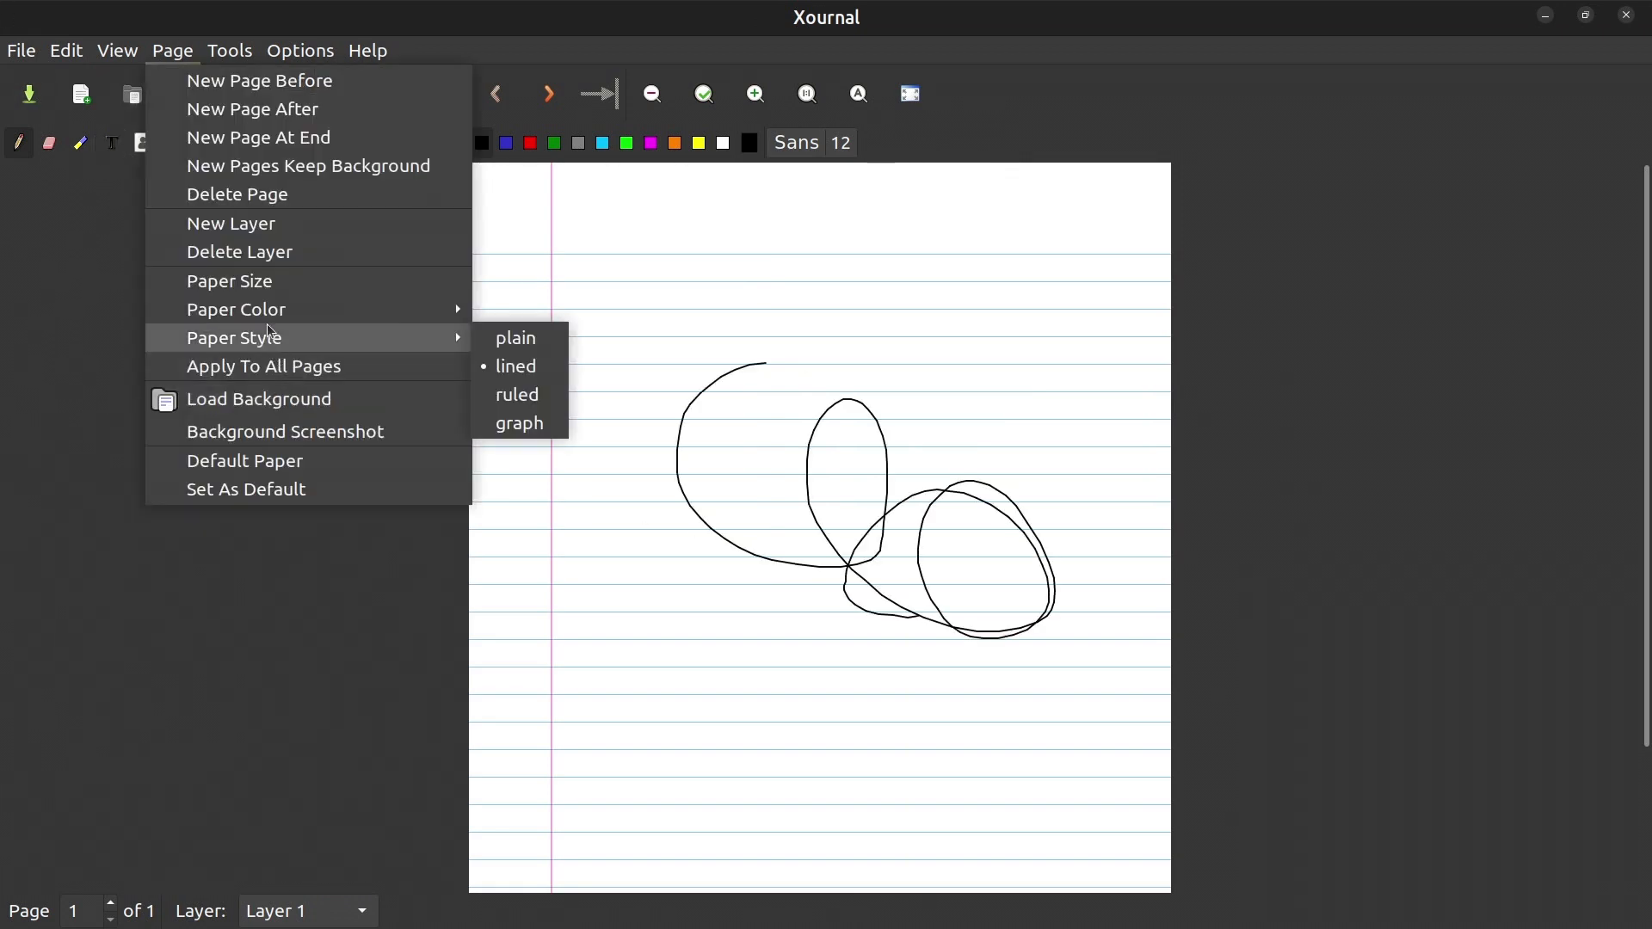
left_click(514, 338)
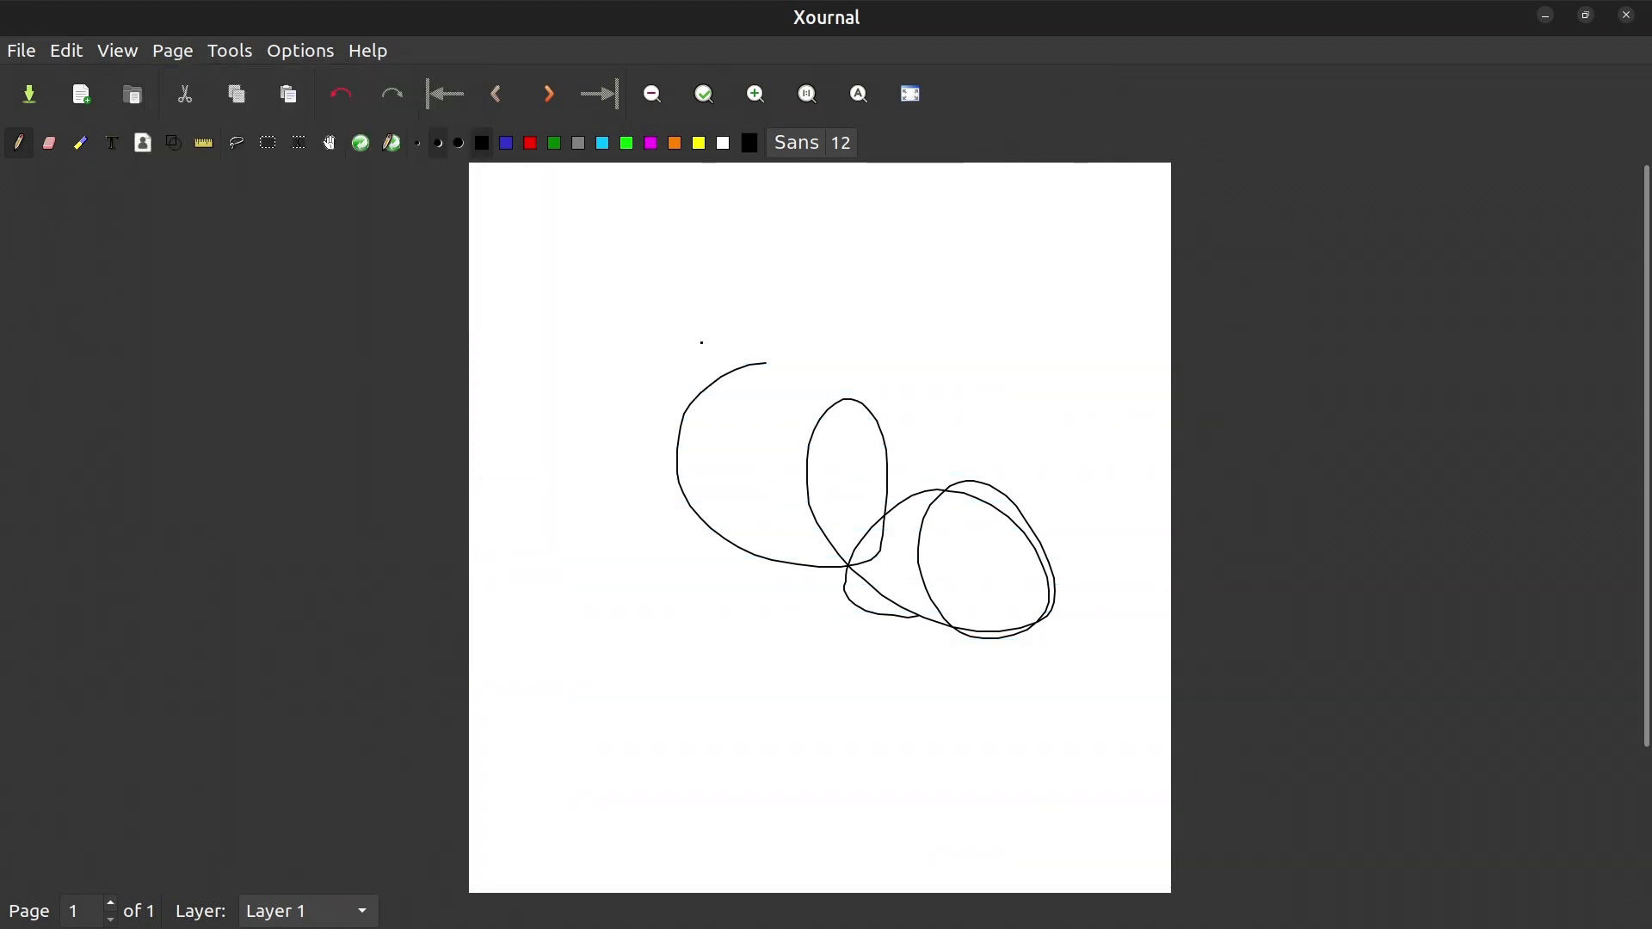